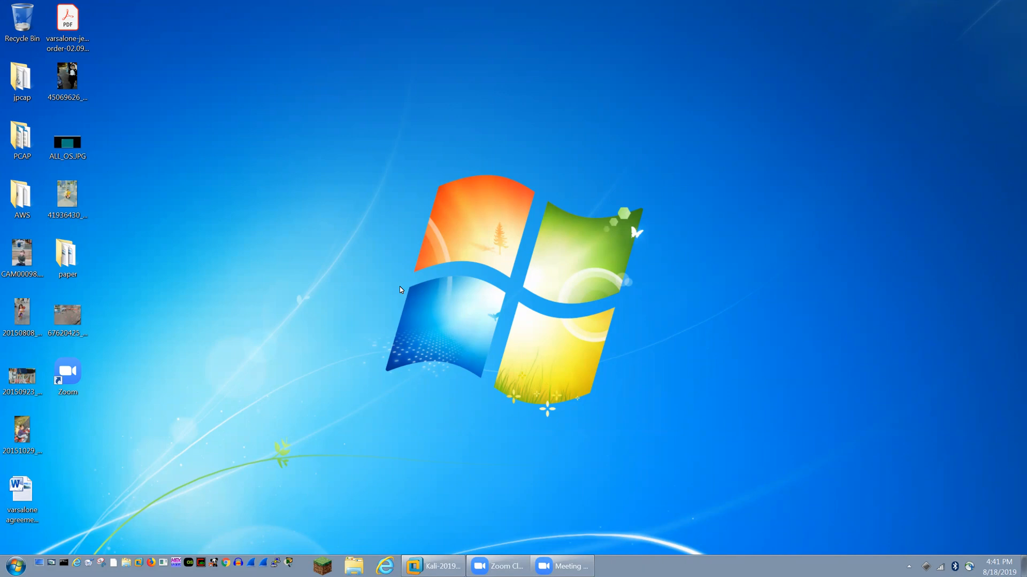
pyautogui.moveTo(474, 268)
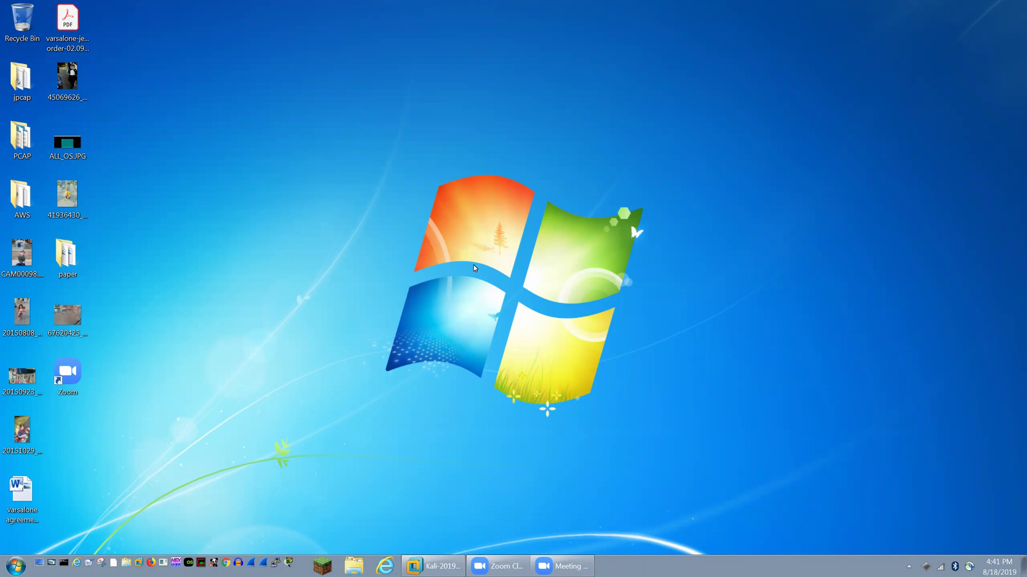
pyautogui.moveTo(425, 340)
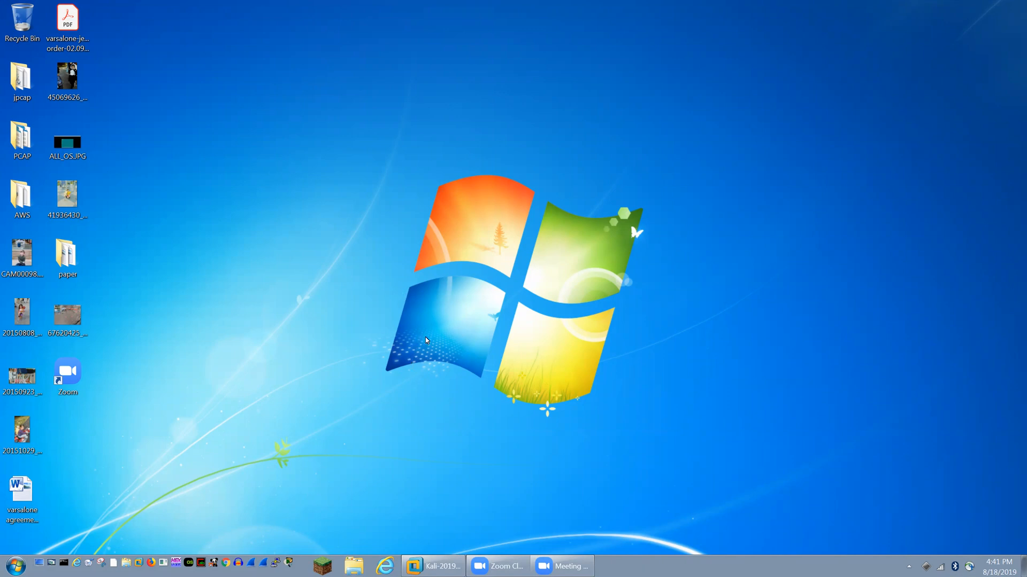
pyautogui.moveTo(329, 516)
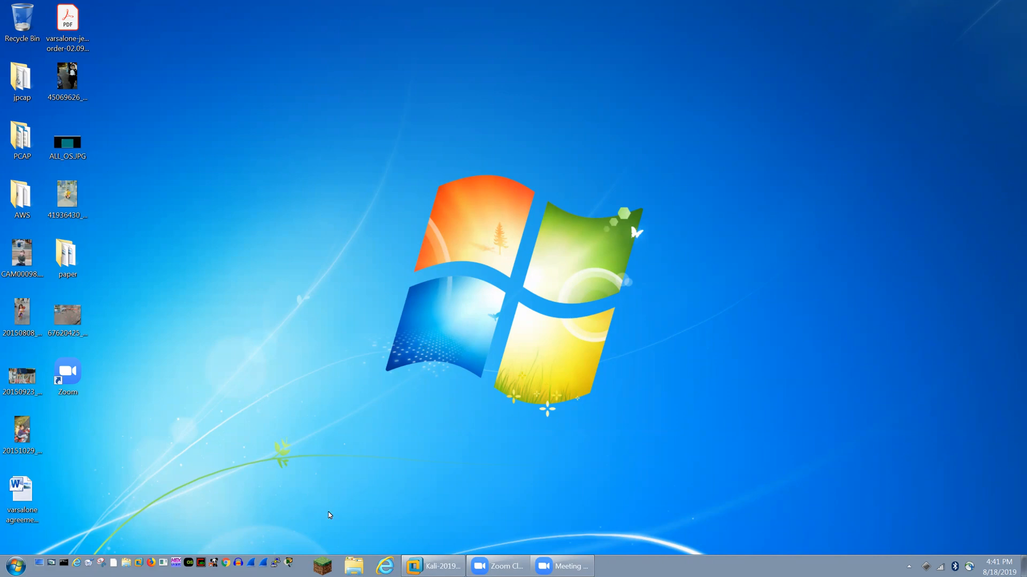
pyautogui.moveTo(286, 565)
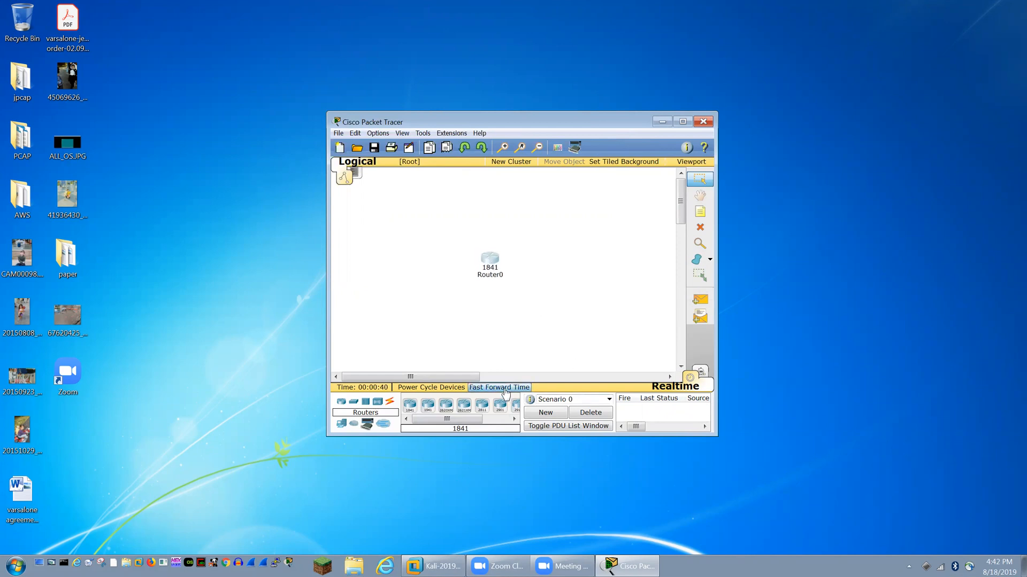
# - Bring up Router0's CLI and answer 'no' to the initial configuration dialog
pyautogui.doubleClick(489, 256)
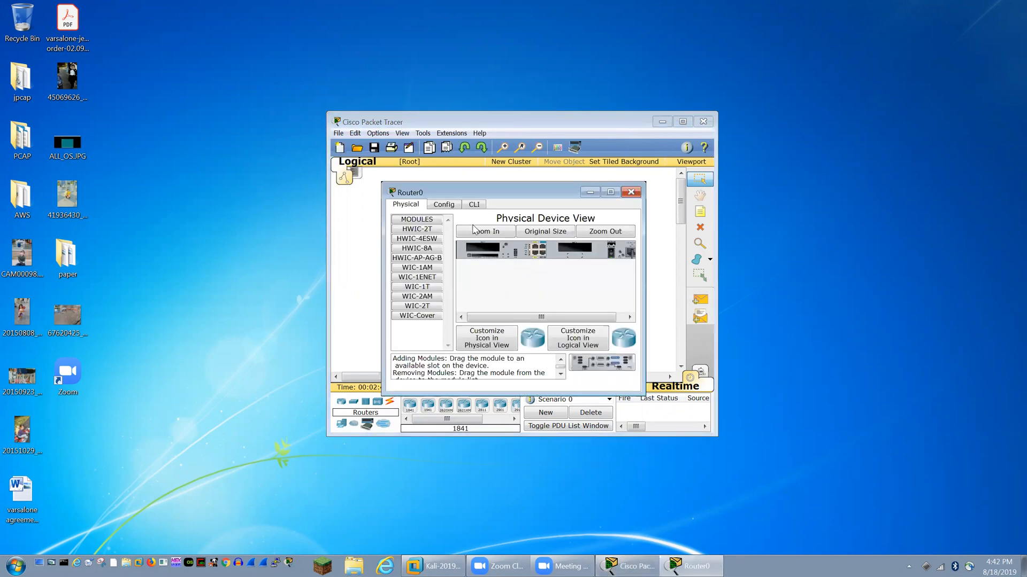
pyautogui.click(474, 205)
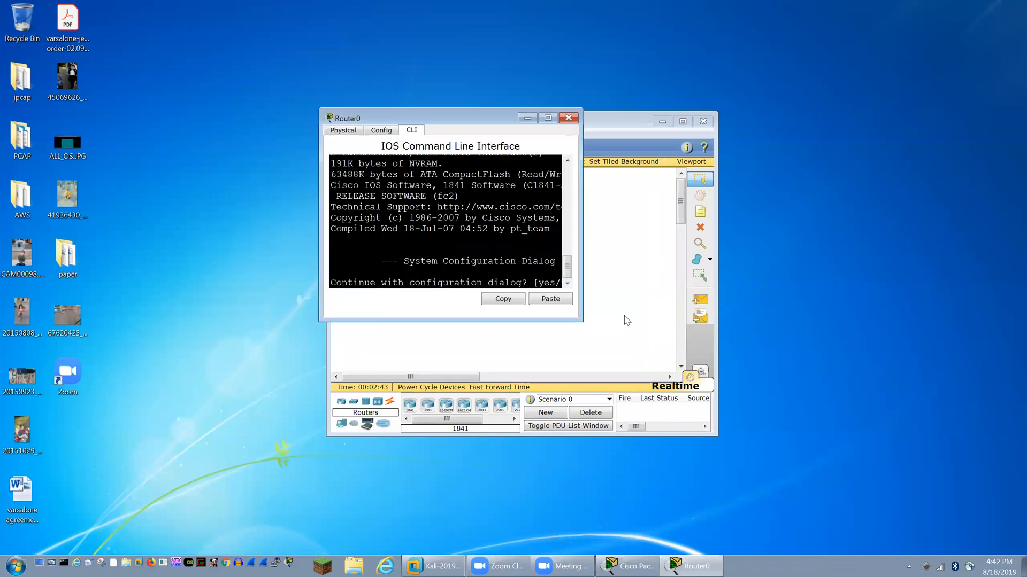
pyautogui.moveTo(577, 321)
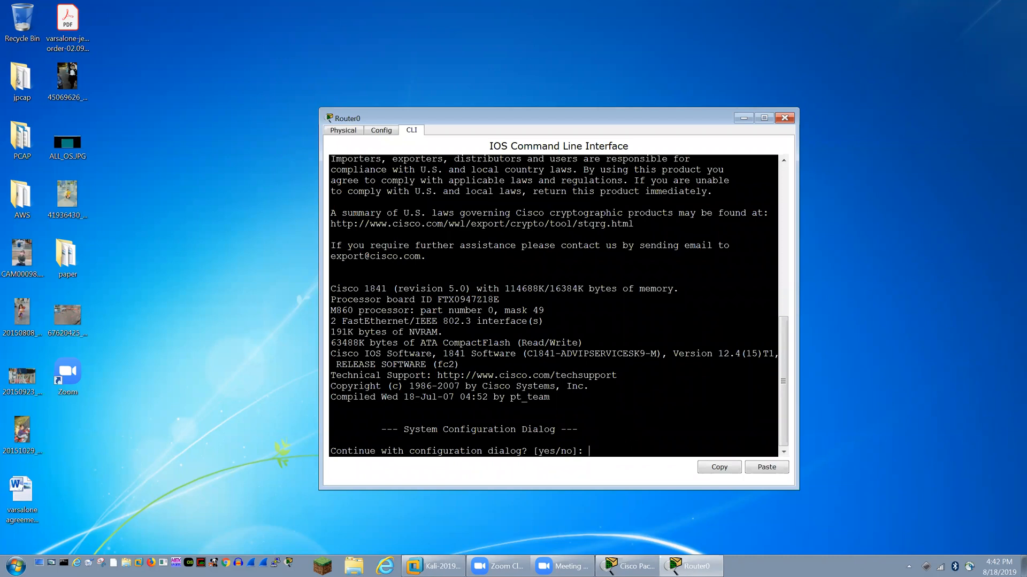
pyautogui.write('no')
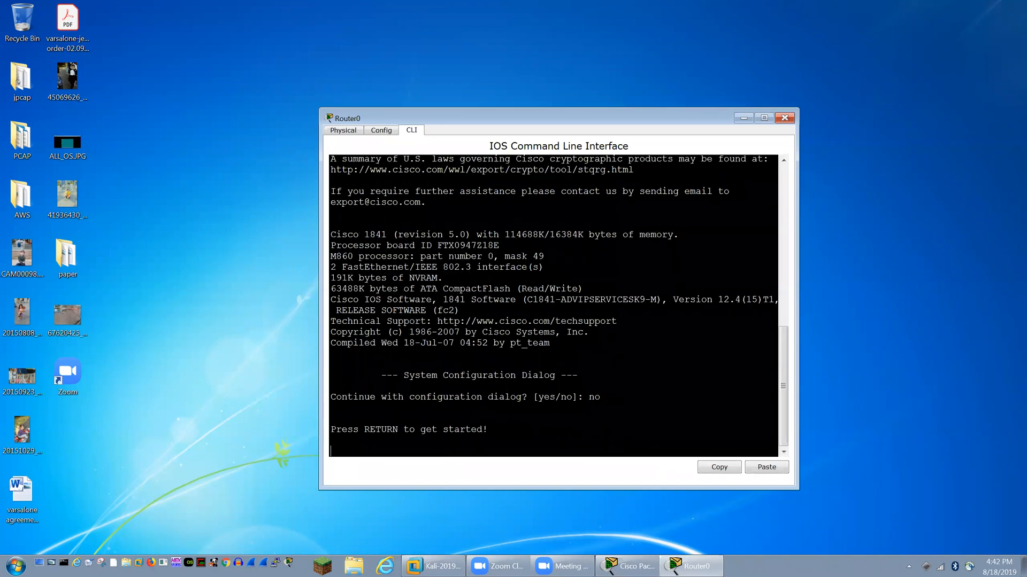
pyautogui.press('return')
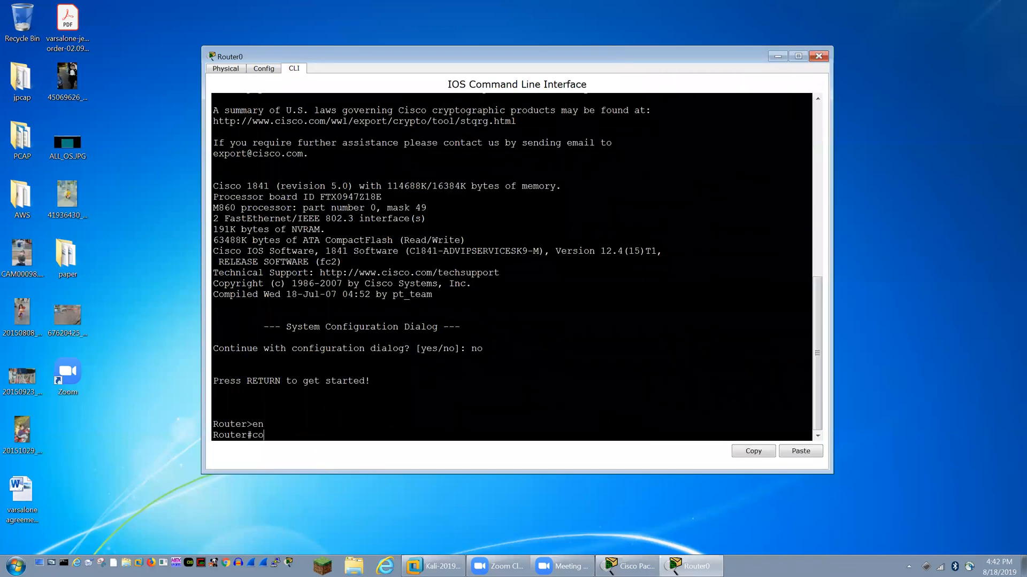
# - Enter global configuration, select line vty 0 1 and require login on those lines
pyautogui.write('nfig t')
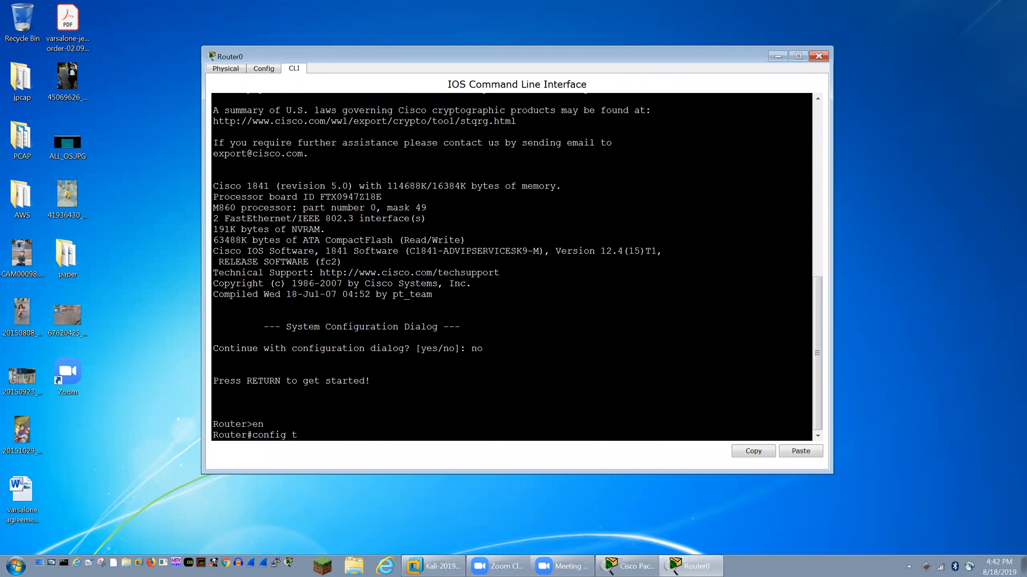
pyautogui.press('Return')
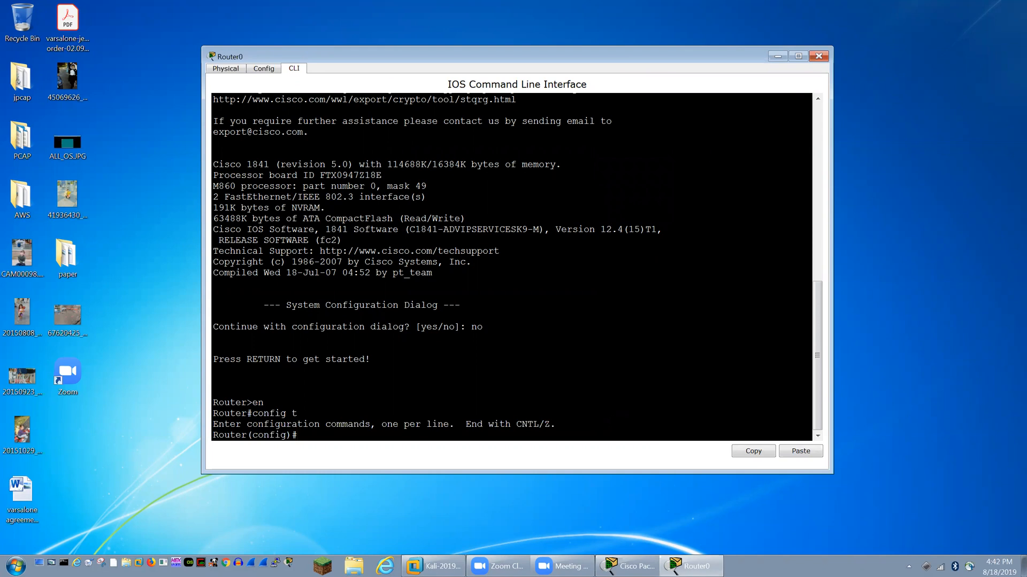
pyautogui.write('line')
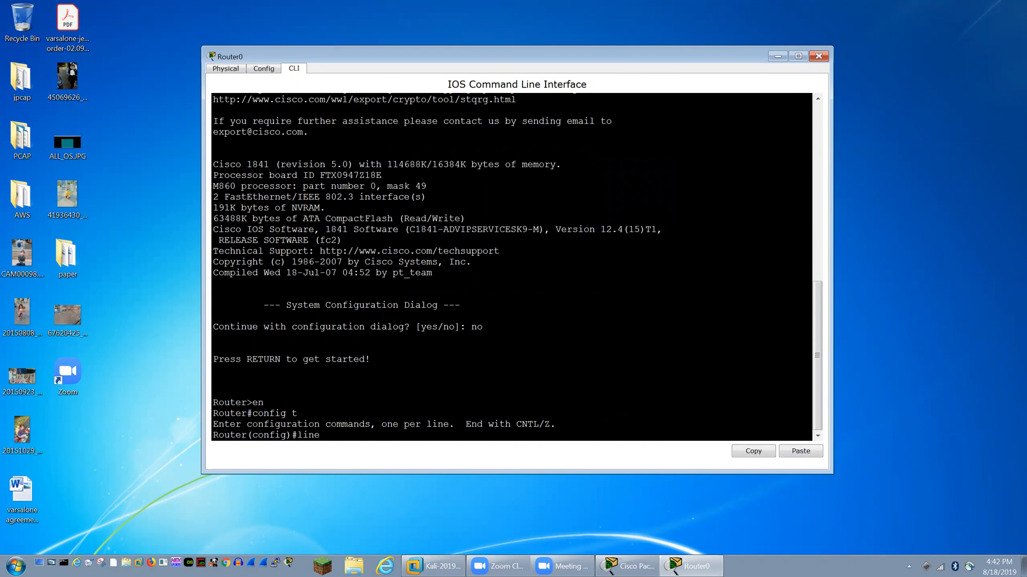
pyautogui.write('vty')
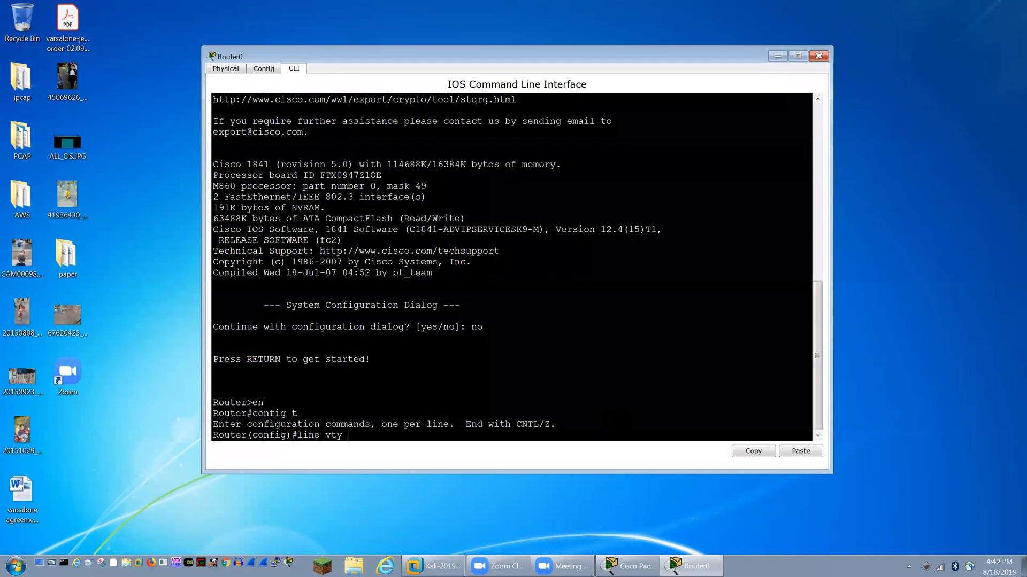
pyautogui.write('0 1')
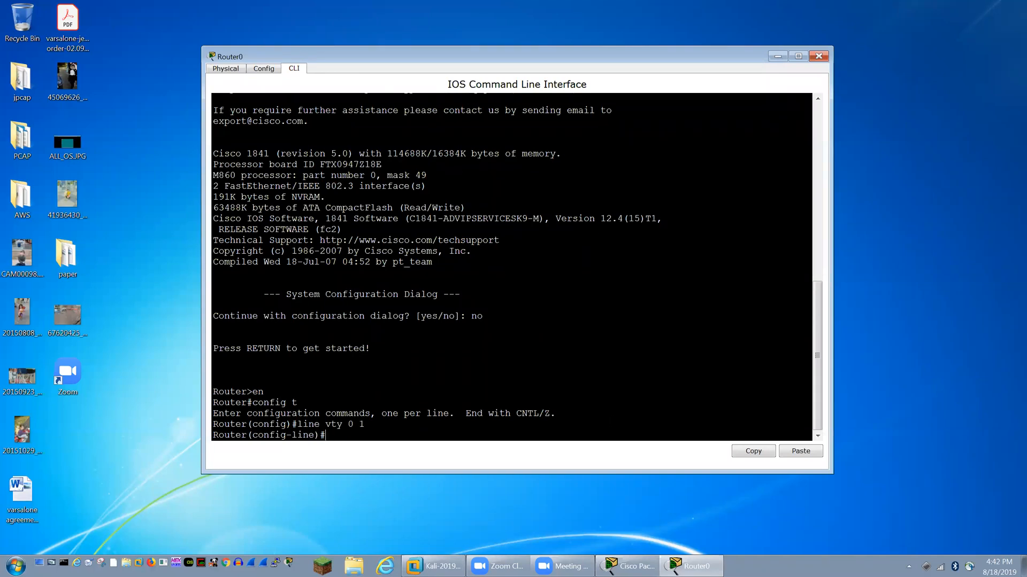
pyautogui.write('logi')
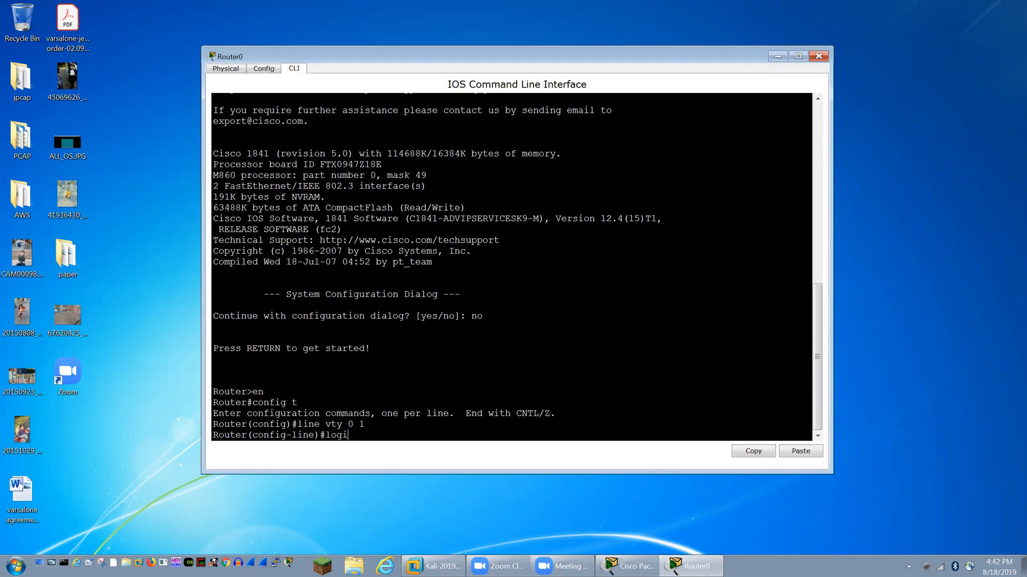
pyautogui.press('Return')
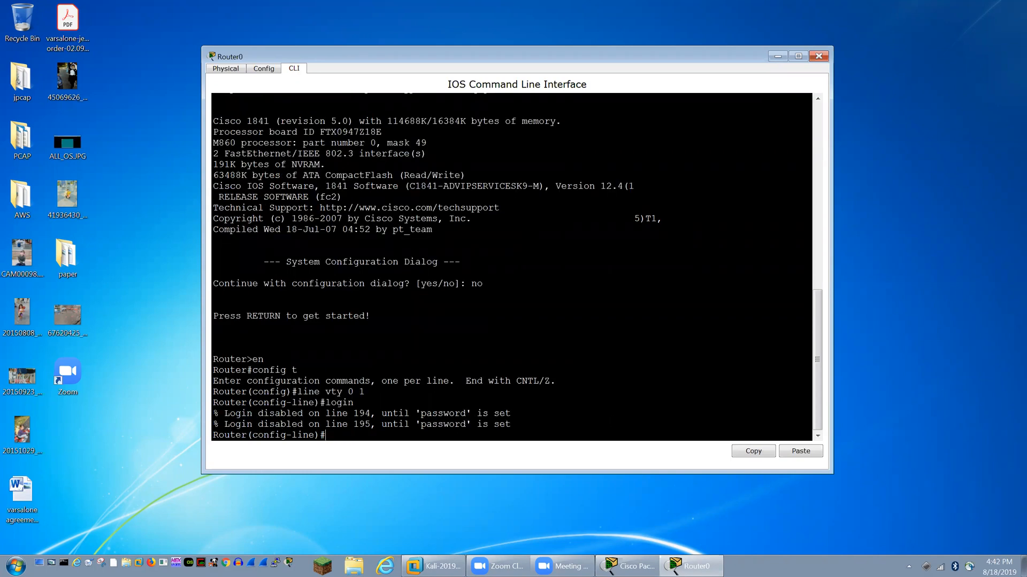
pyautogui.write('pass')
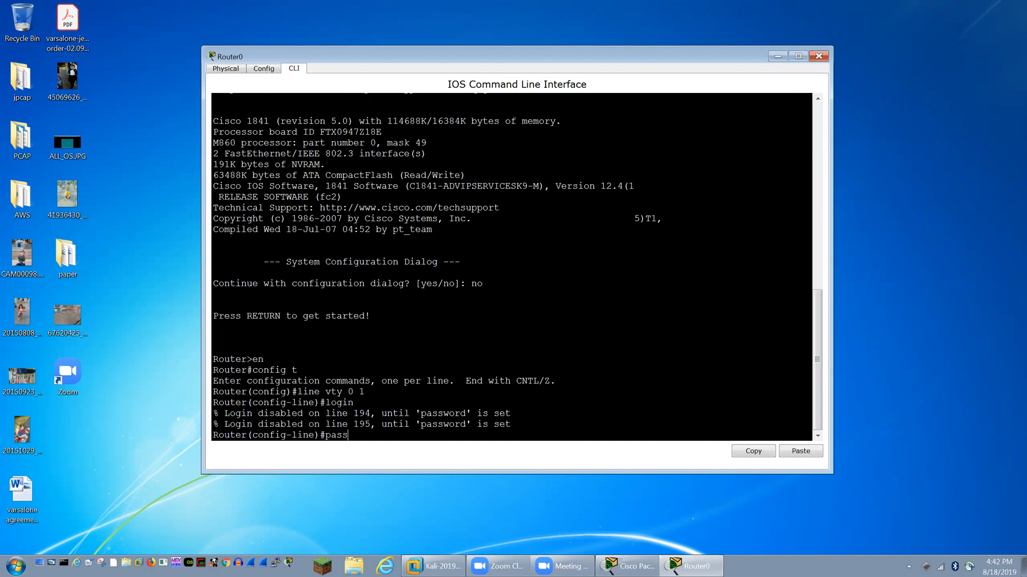
pyautogui.write('word cisco')
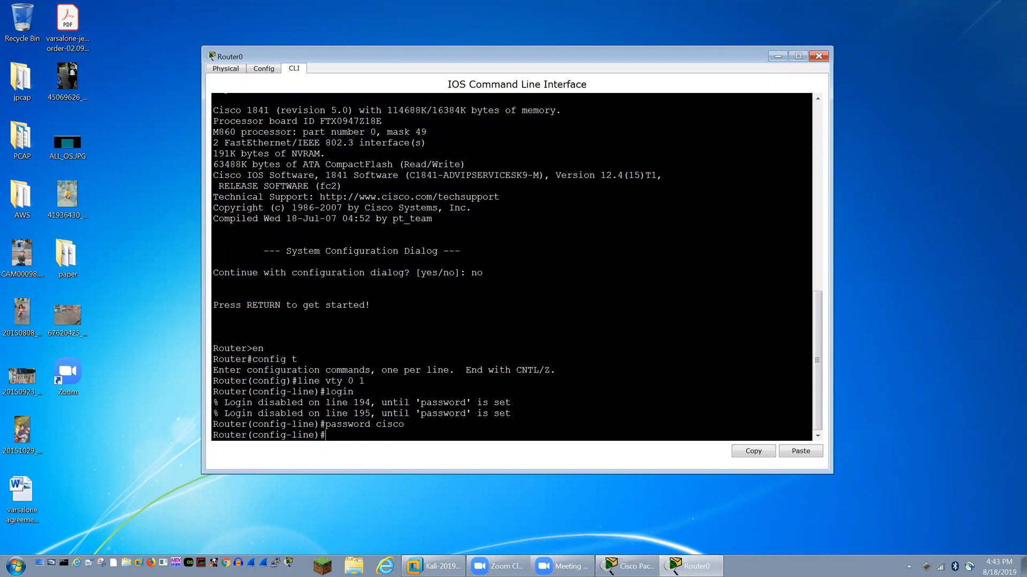
pyautogui.write('do w')
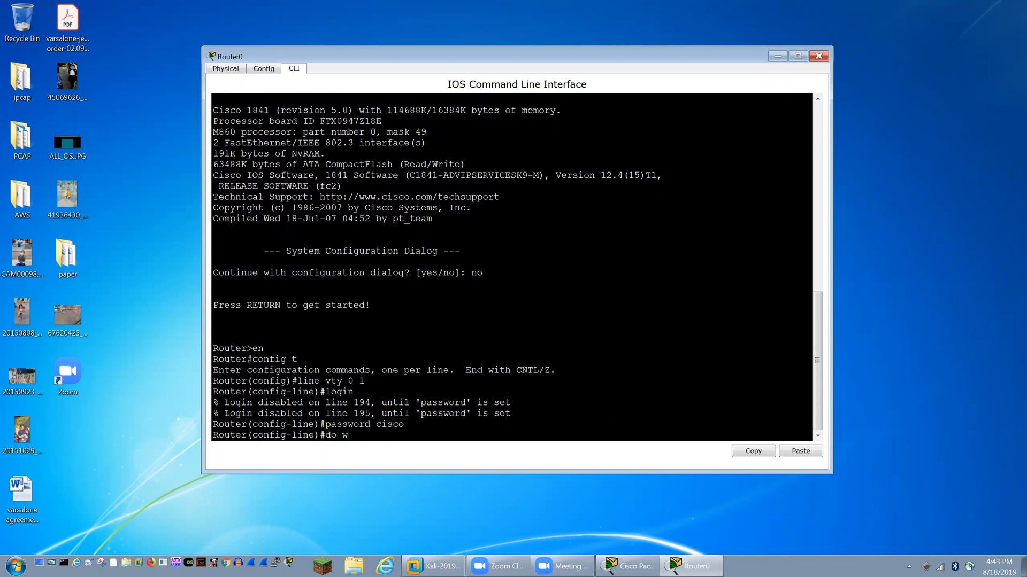
pyautogui.write('r')
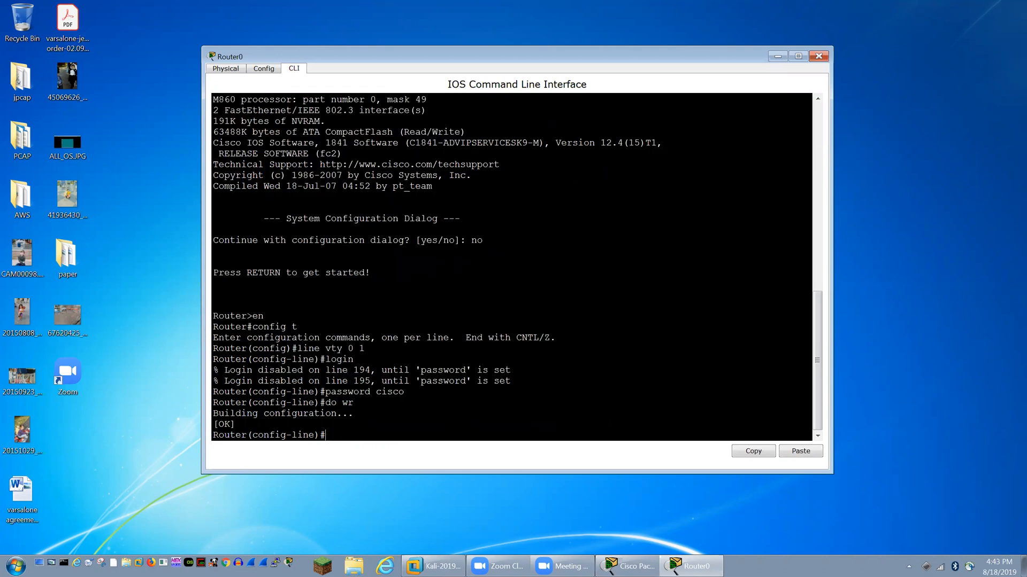
pyautogui.write('do show r')
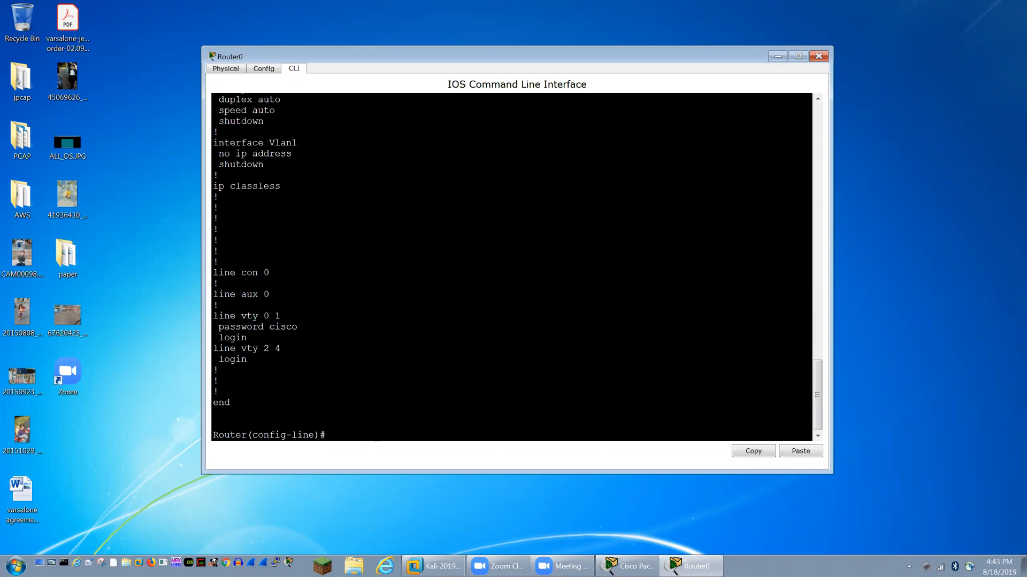
# - Exit line mode and turn on service password-encryption for Router0
pyautogui.write('exit')
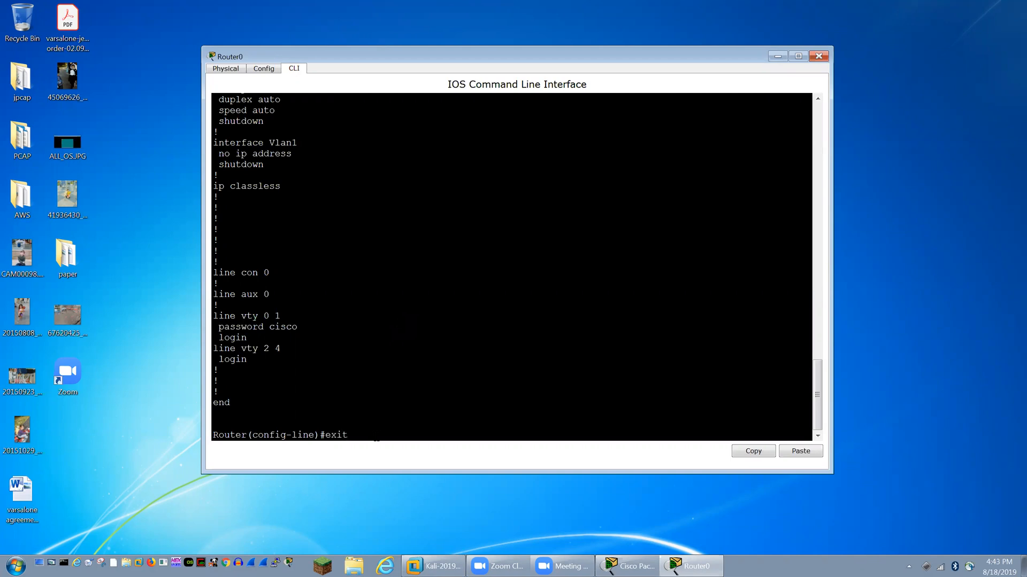
pyautogui.press('Return')
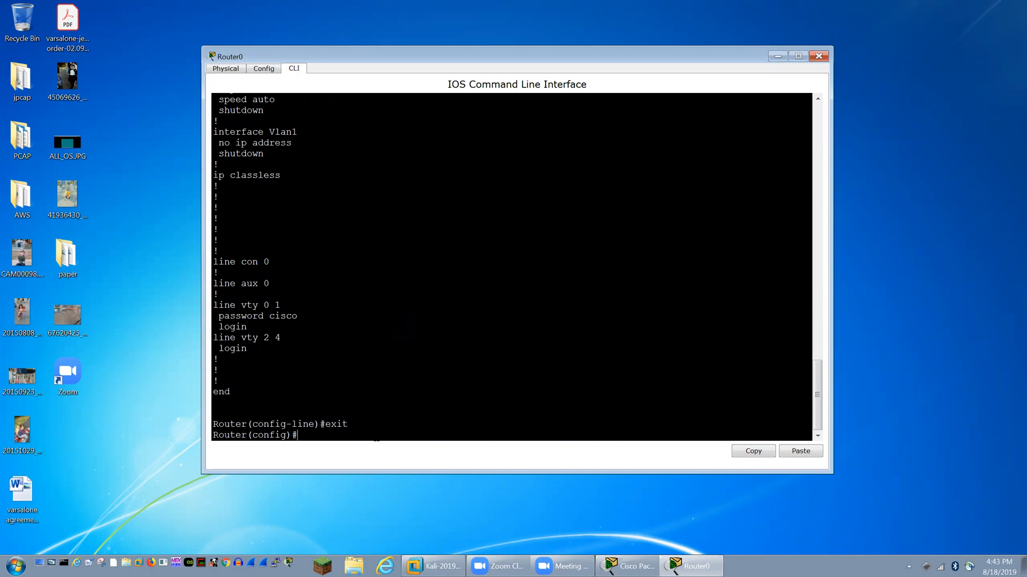
pyautogui.write('service password-encryption')
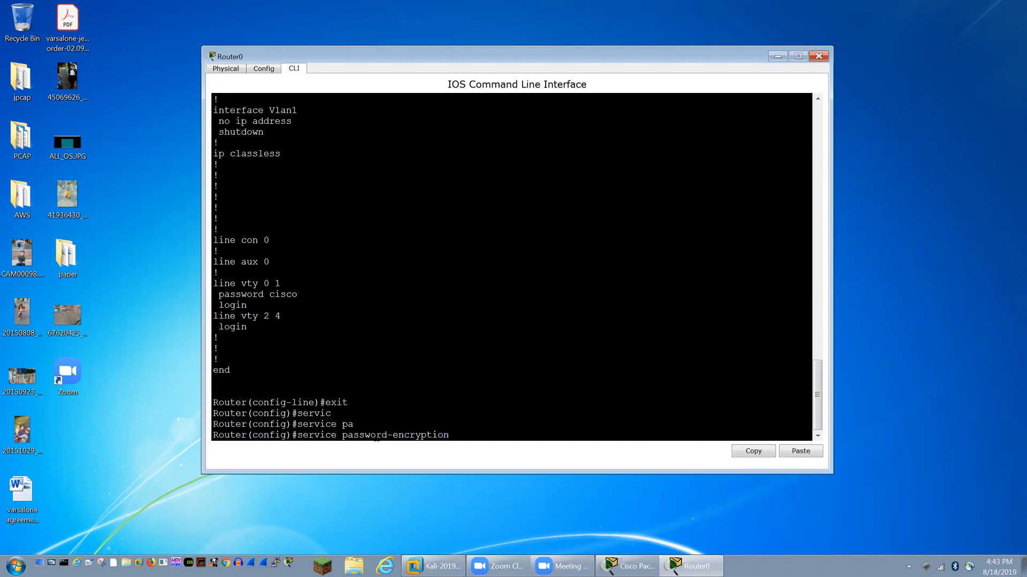
pyautogui.press('Return')
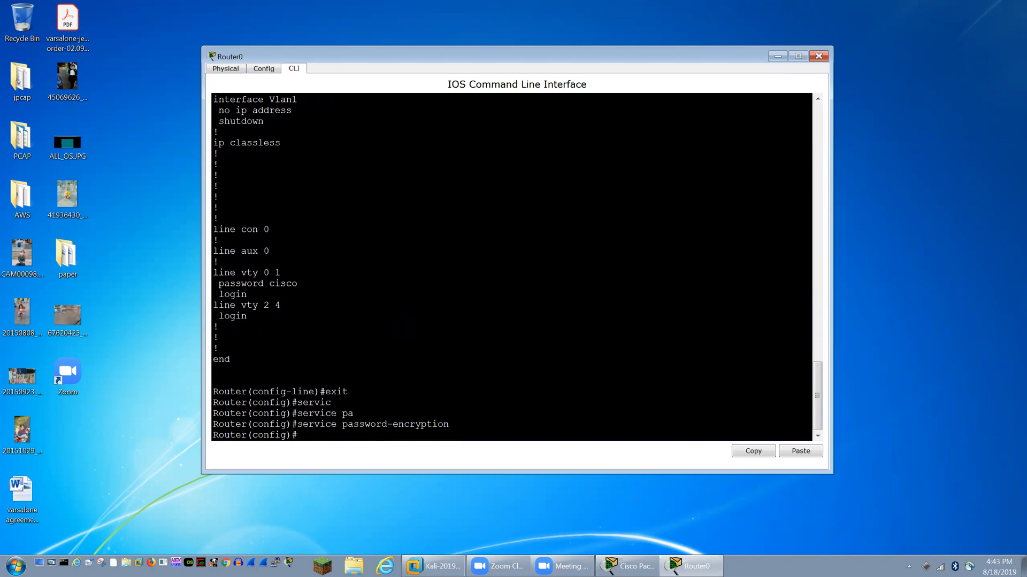
# - Save the configuration and display the running config with the vty password encrypted
pyautogui.write('do wr')
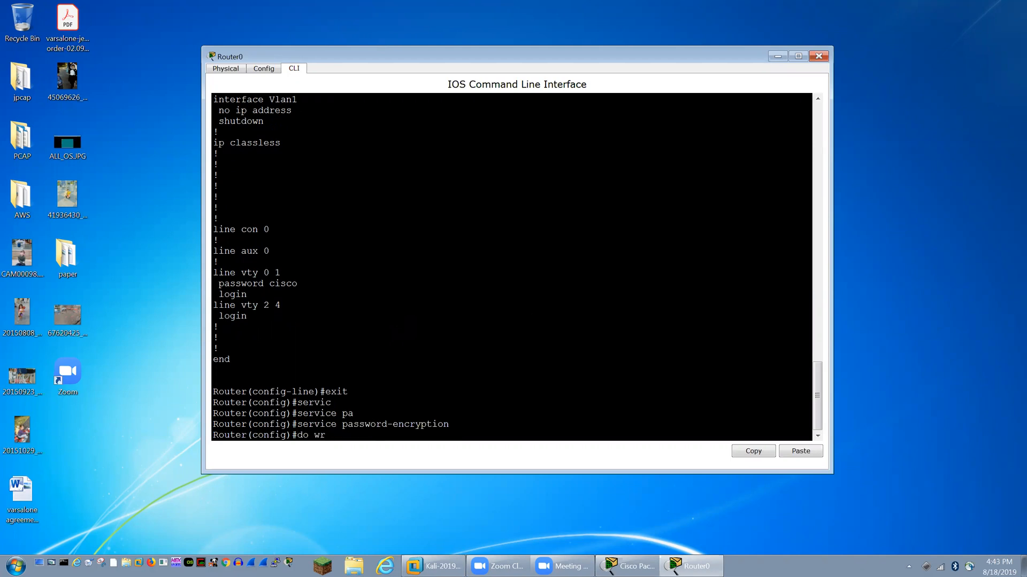
pyautogui.press('Return')
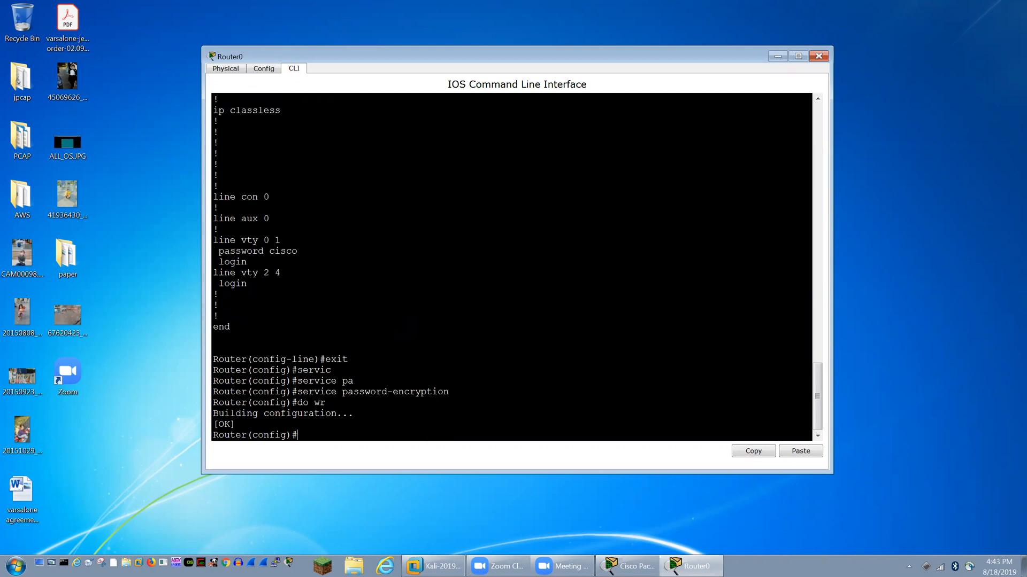
pyautogui.write('do s')
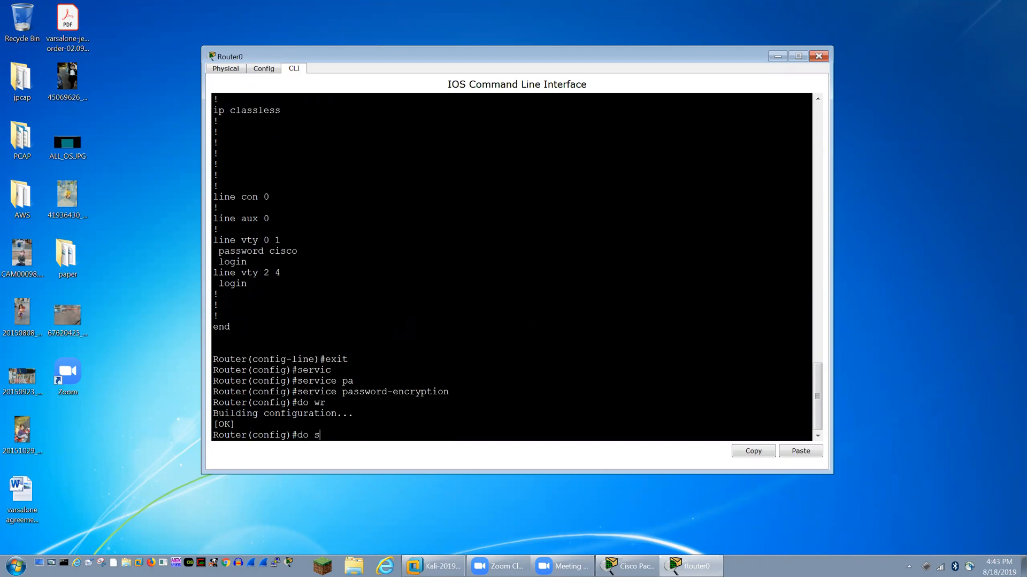
pyautogui.write('how run')
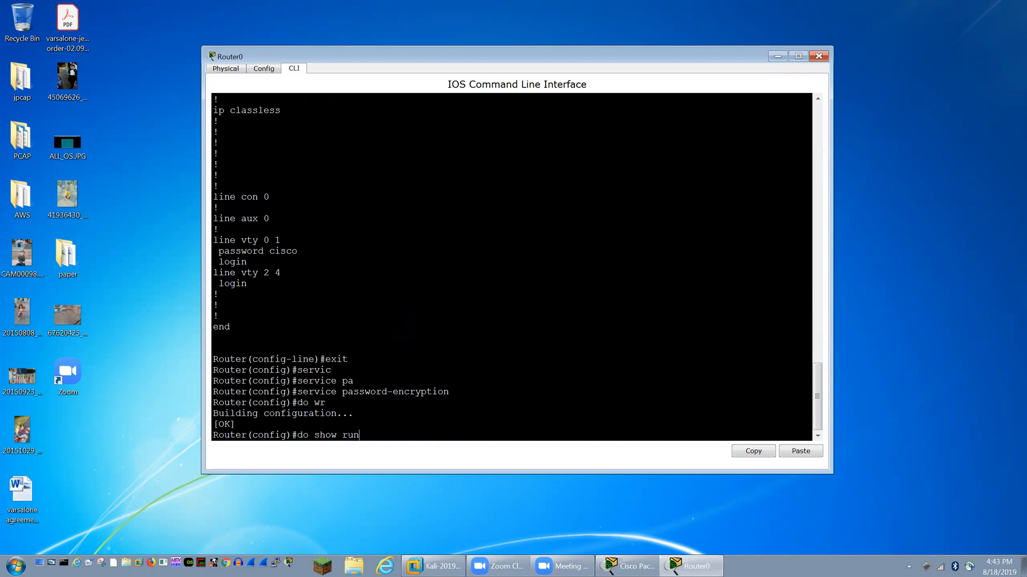
pyautogui.press('Return')
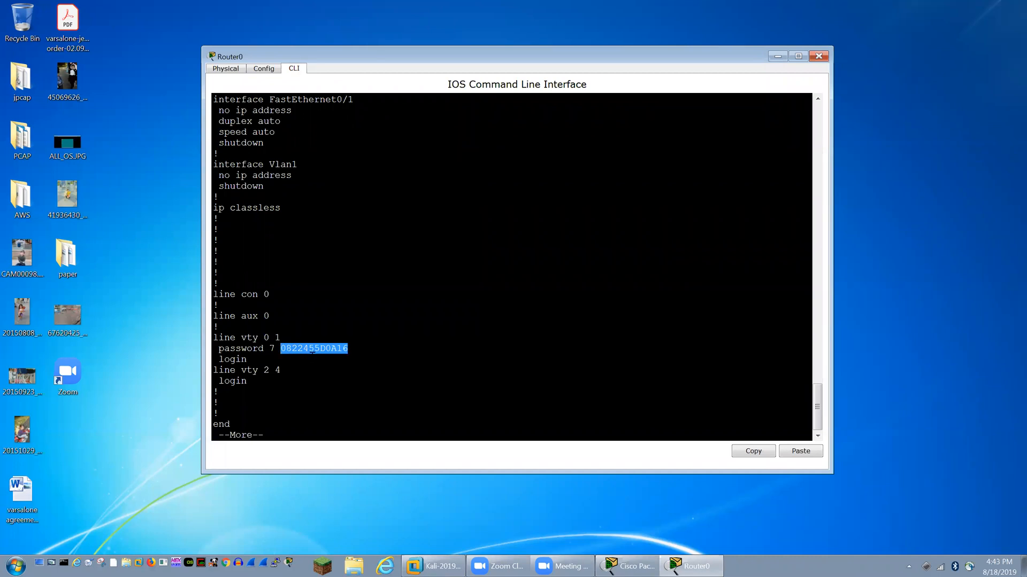
pyautogui.moveTo(321, 358)
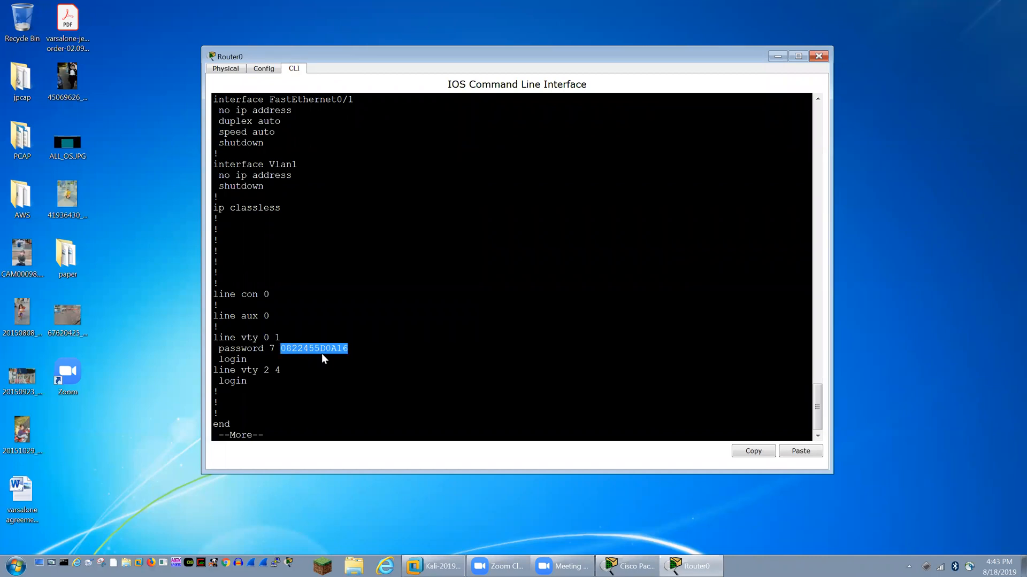
pyautogui.moveTo(321, 359)
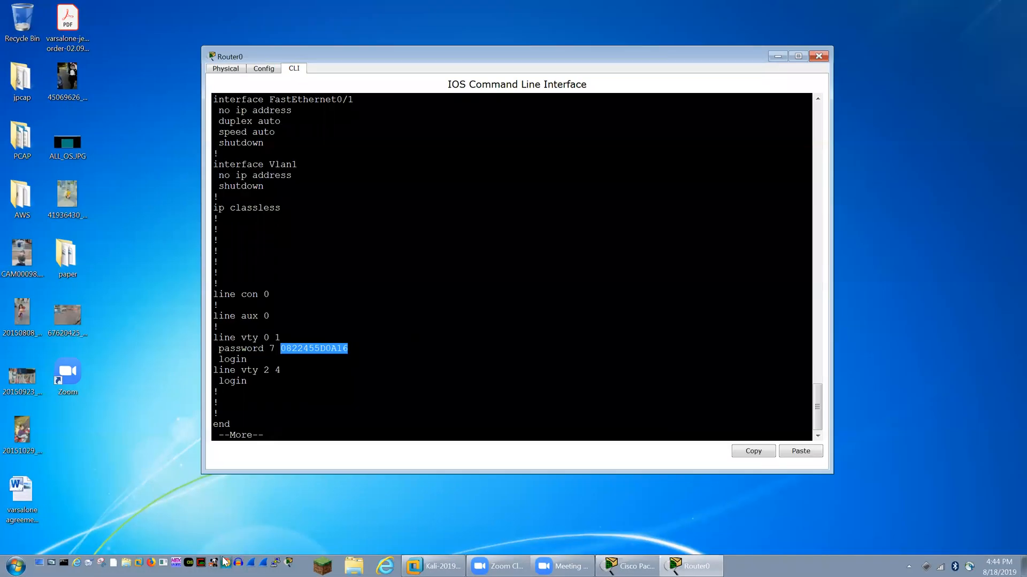
# - Switch from Packet Tracer to the Chrome browser with the type 7 hash copied
pyautogui.click(754, 565)
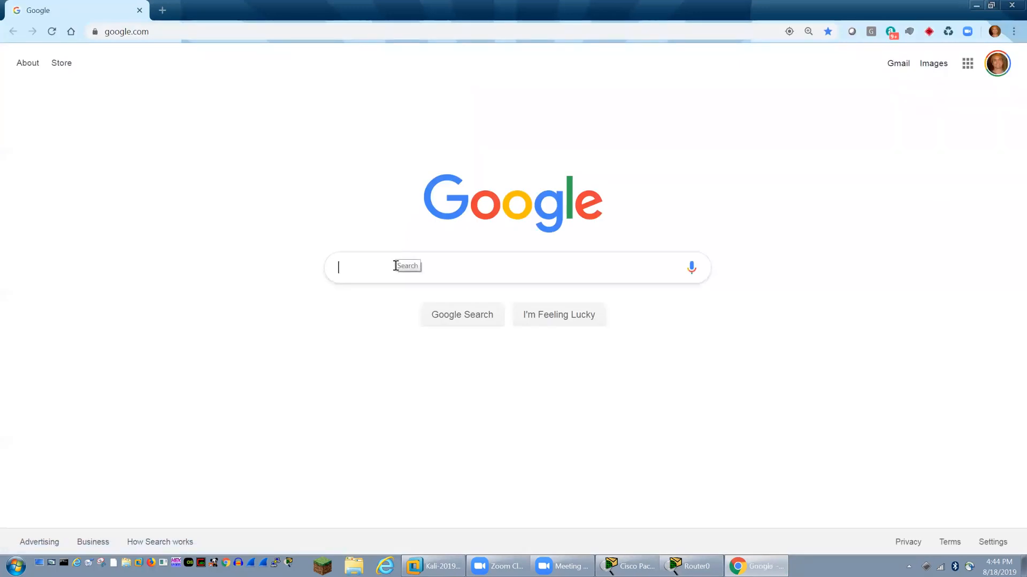
pyautogui.write('crack')
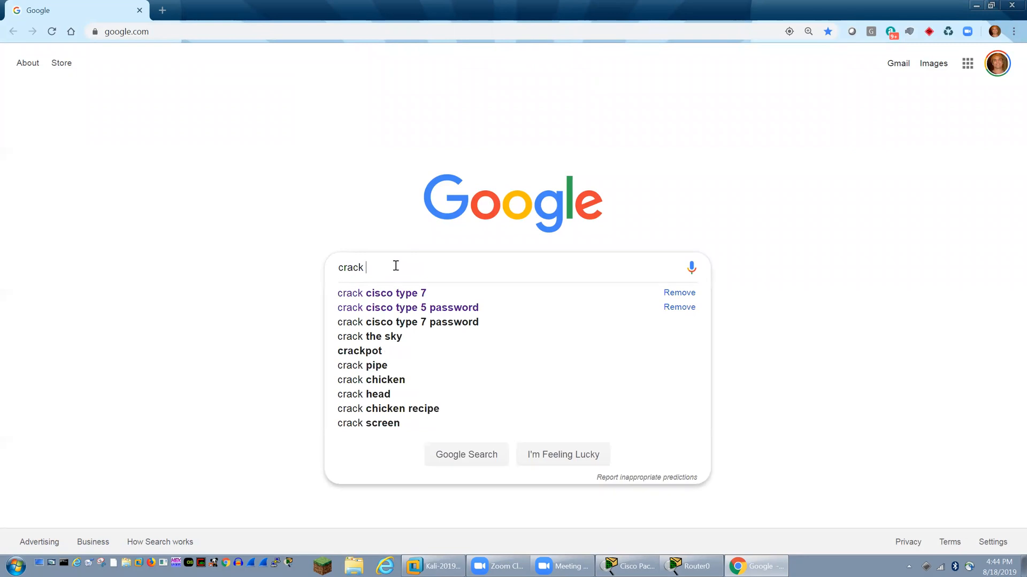
pyautogui.click(407, 308)
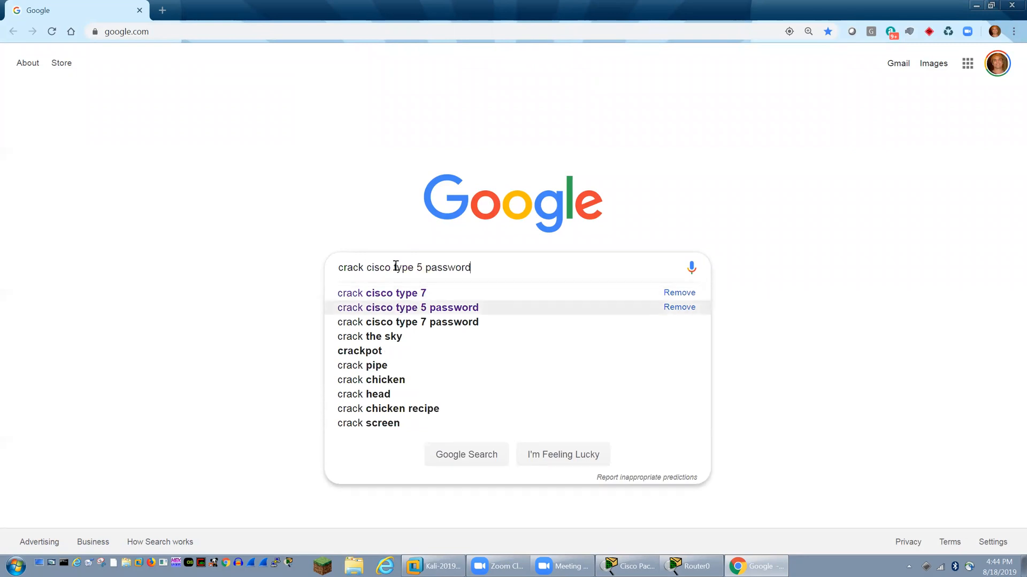
pyautogui.click(408, 321)
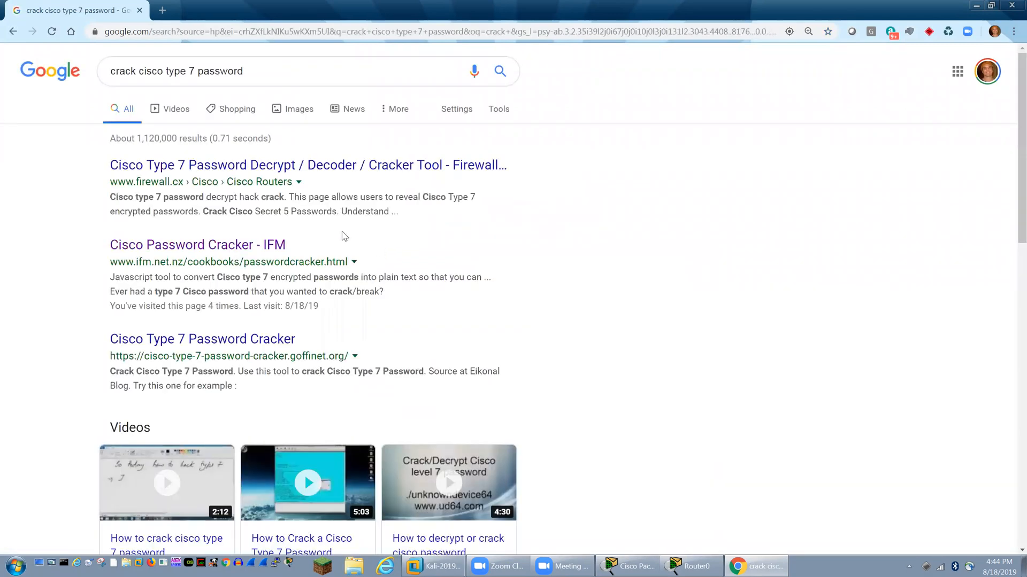
pyautogui.click(308, 165)
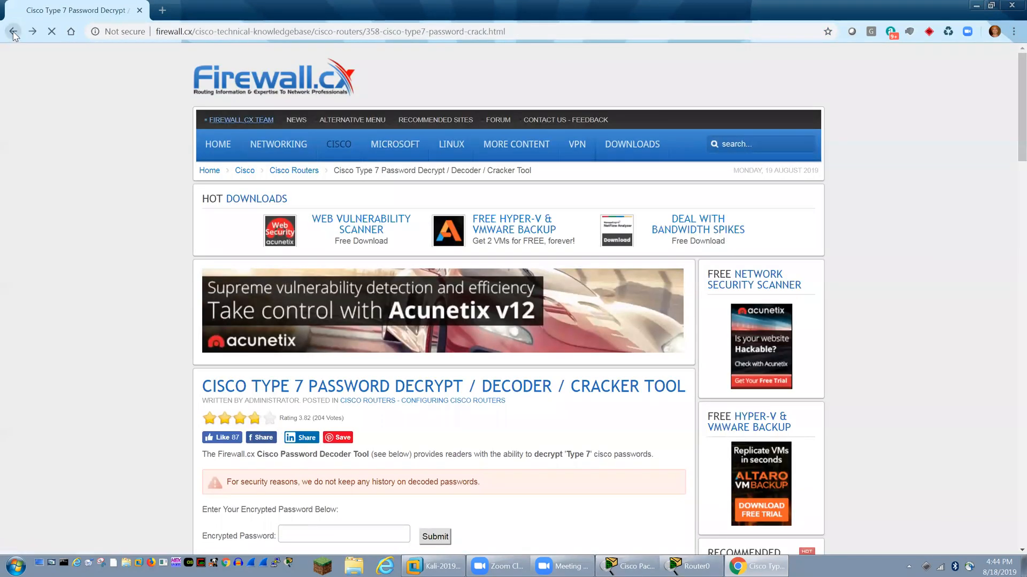
pyautogui.click(13, 31)
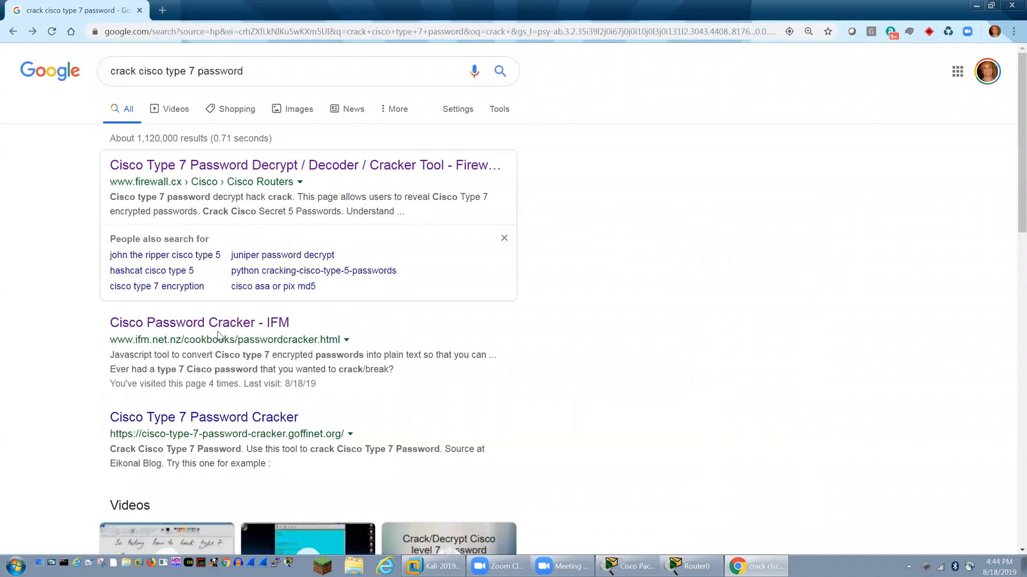
pyautogui.click(198, 322)
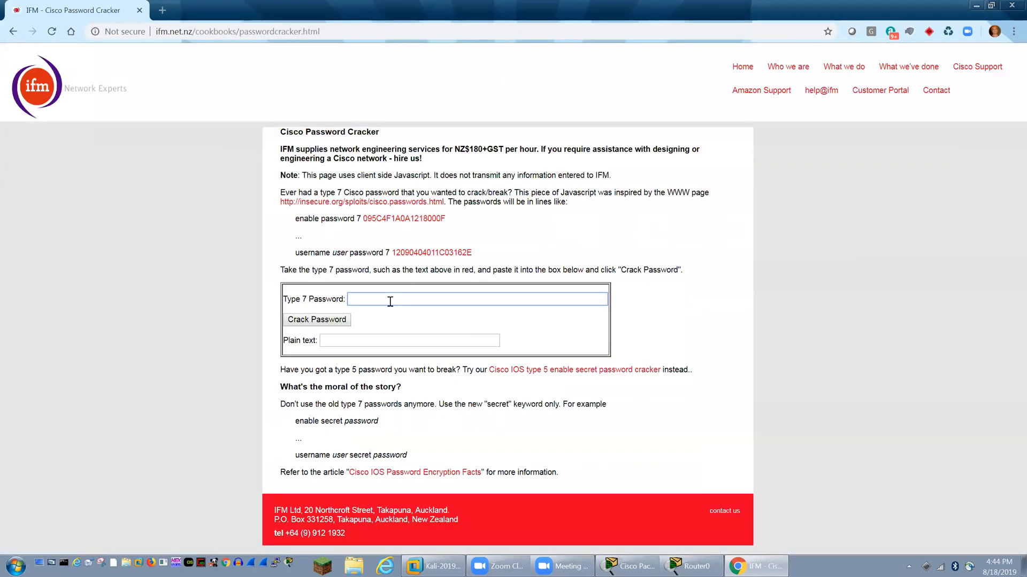
pyautogui.click(316, 319)
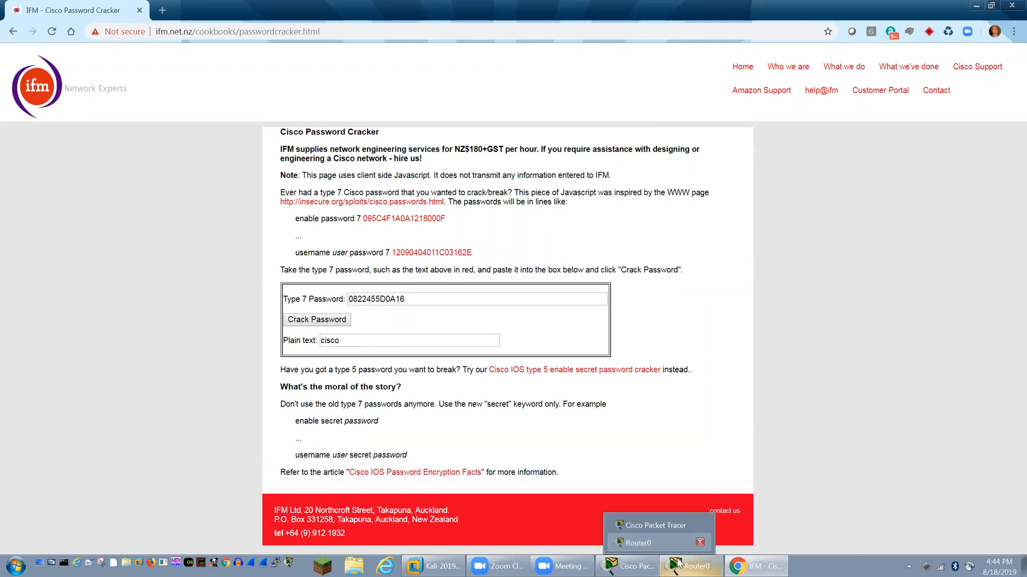
pyautogui.click(649, 543)
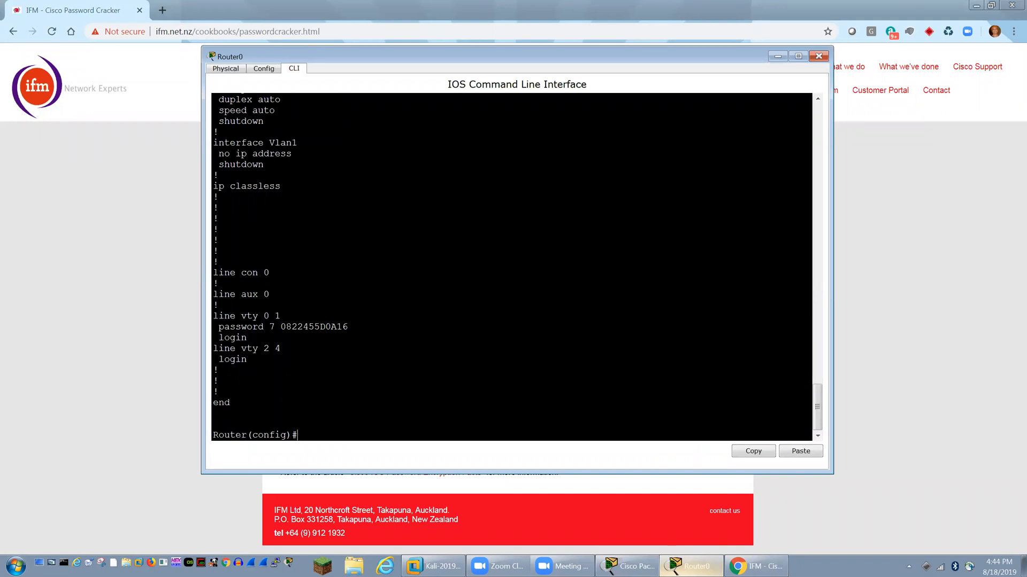
pyautogui.write('line vty 0 1')
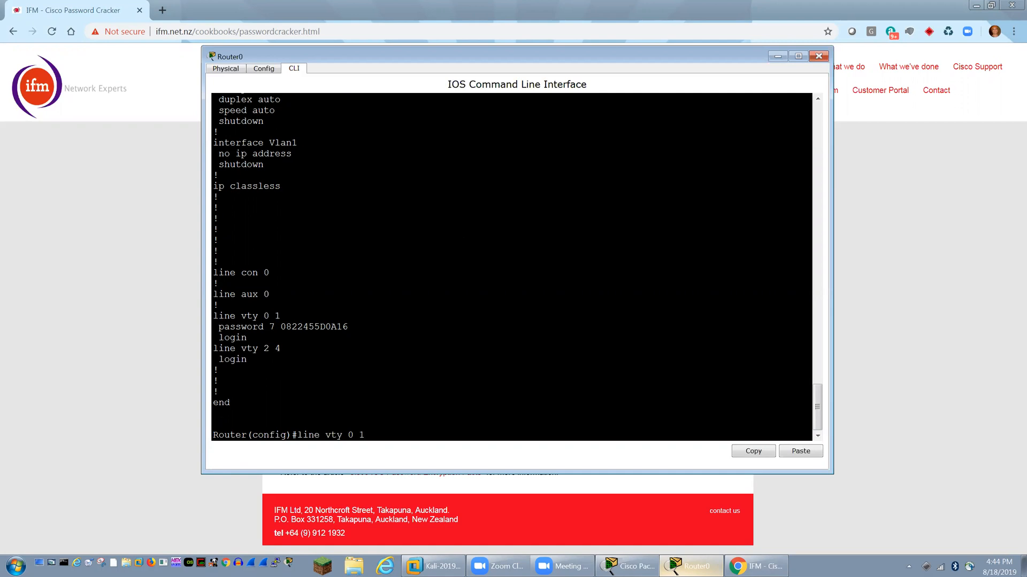
pyautogui.press('Return')
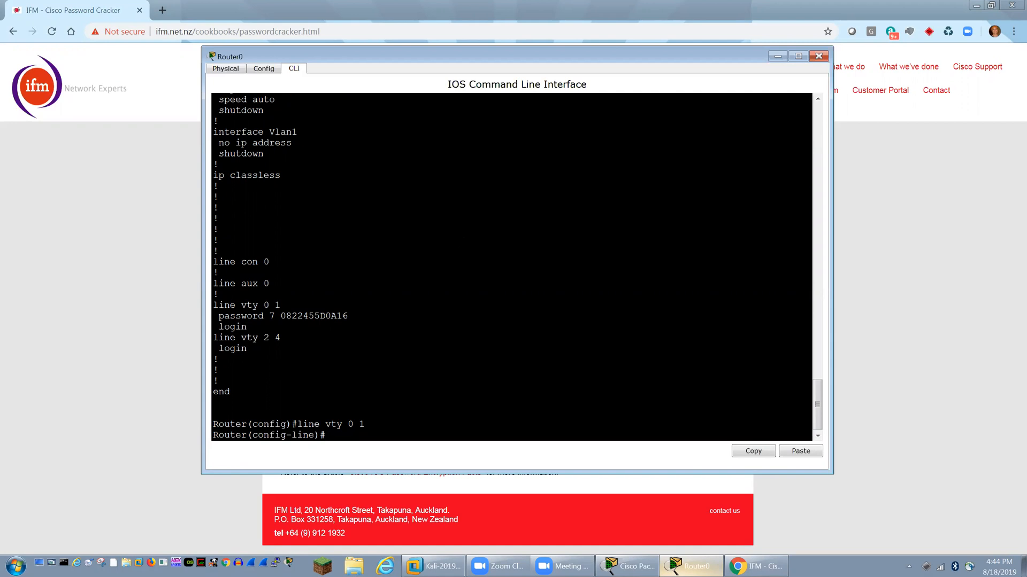
pyautogui.write('pa')
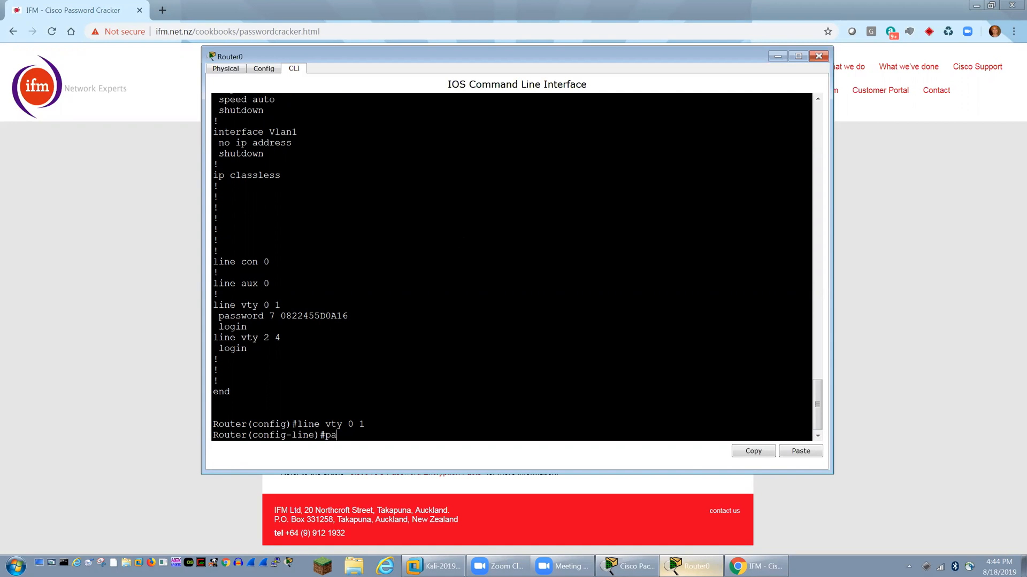
pyautogui.write('ssword c')
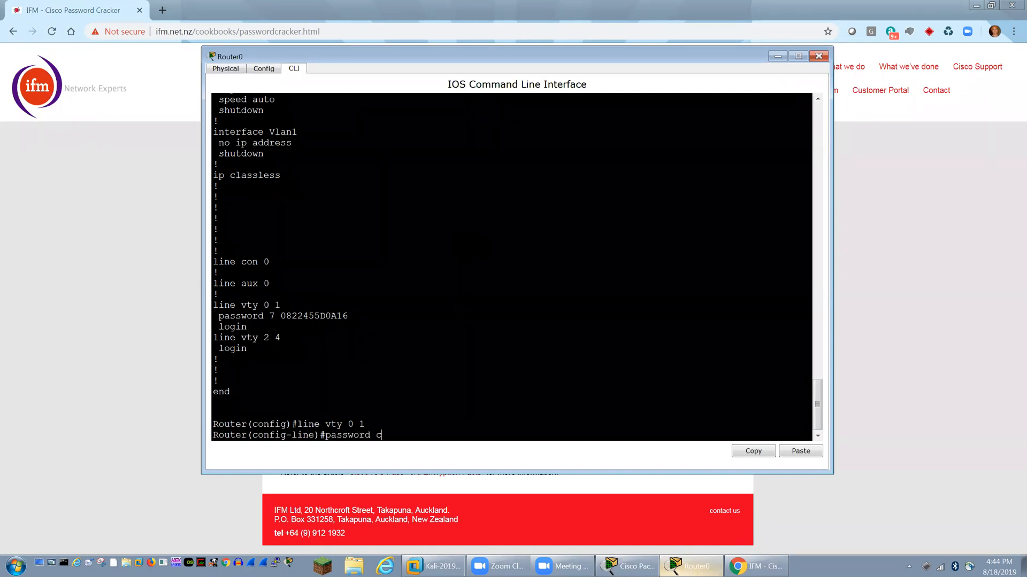
pyautogui.write('isco1')
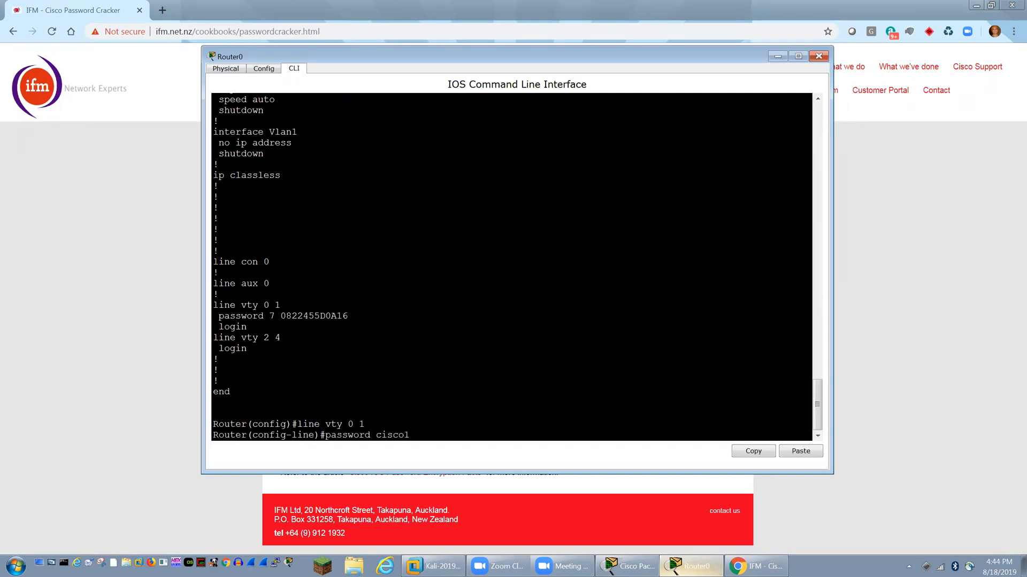
pyautogui.write('cisco2')
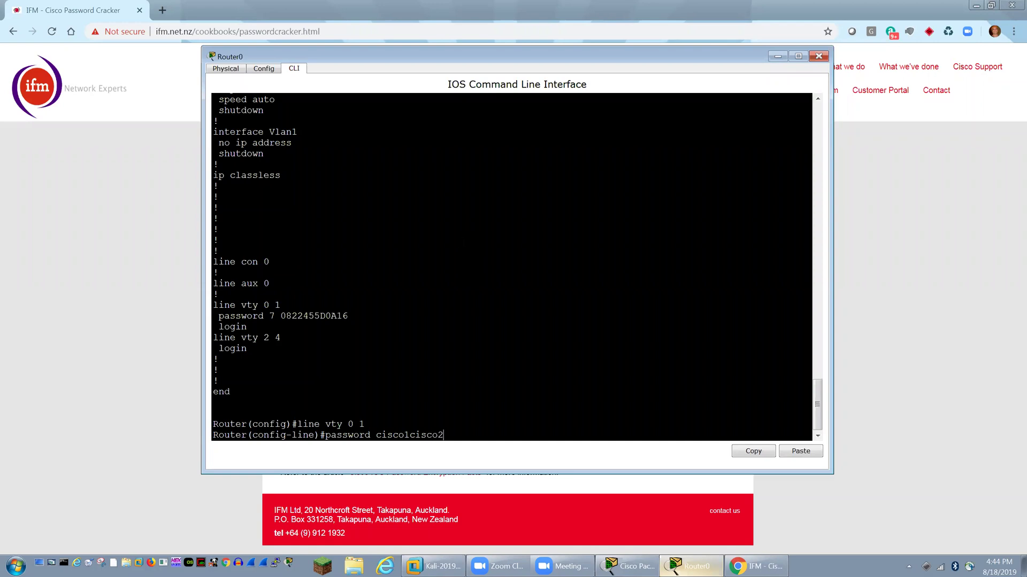
pyautogui.write('cisco')
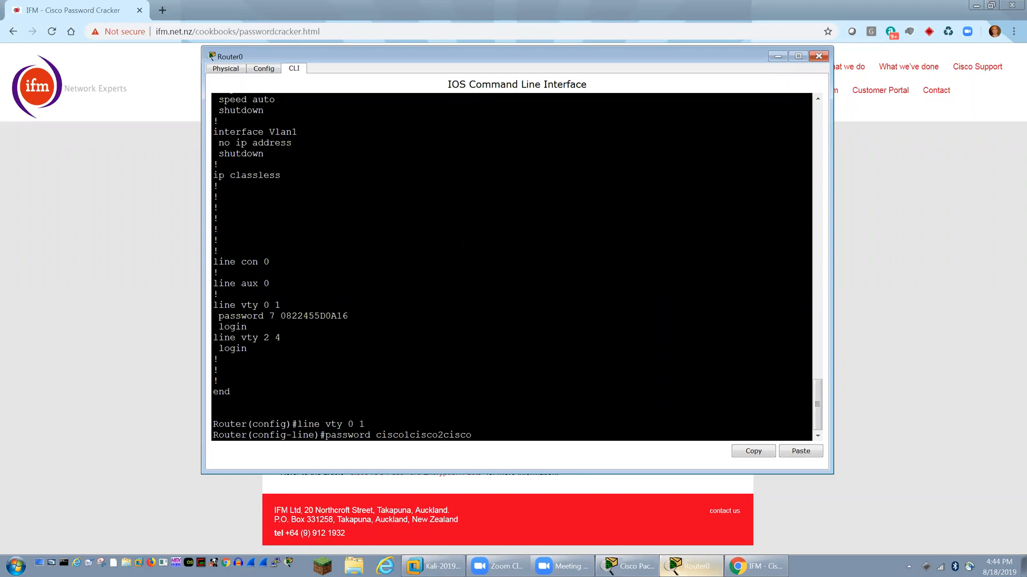
pyautogui.press('Return')
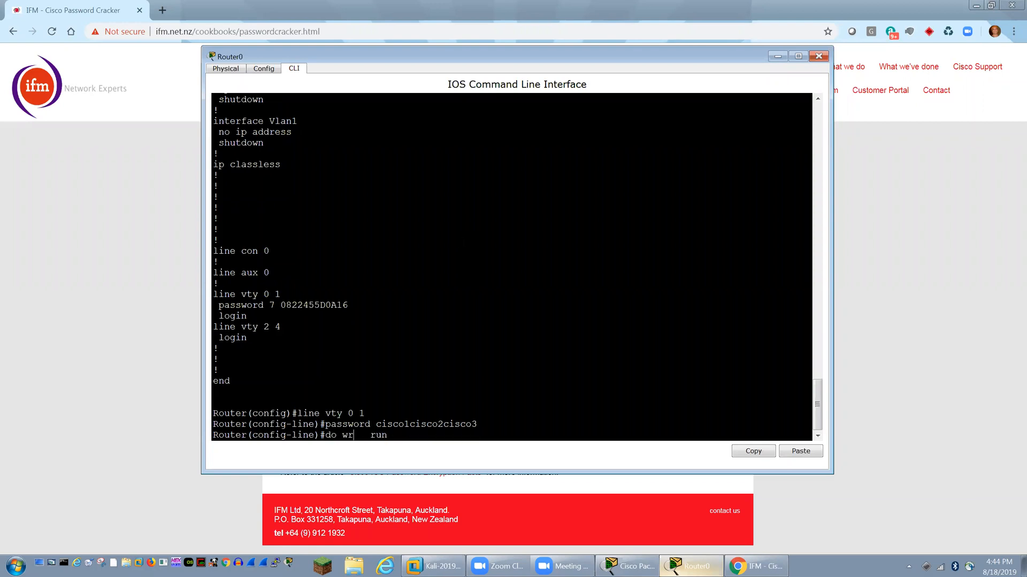
pyautogui.press('Return')
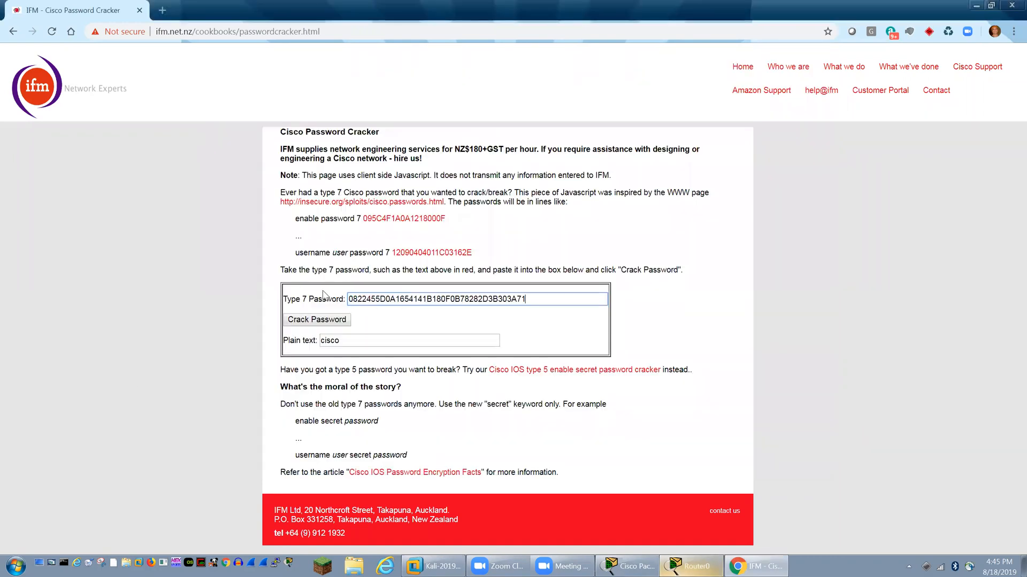
pyautogui.click(316, 320)
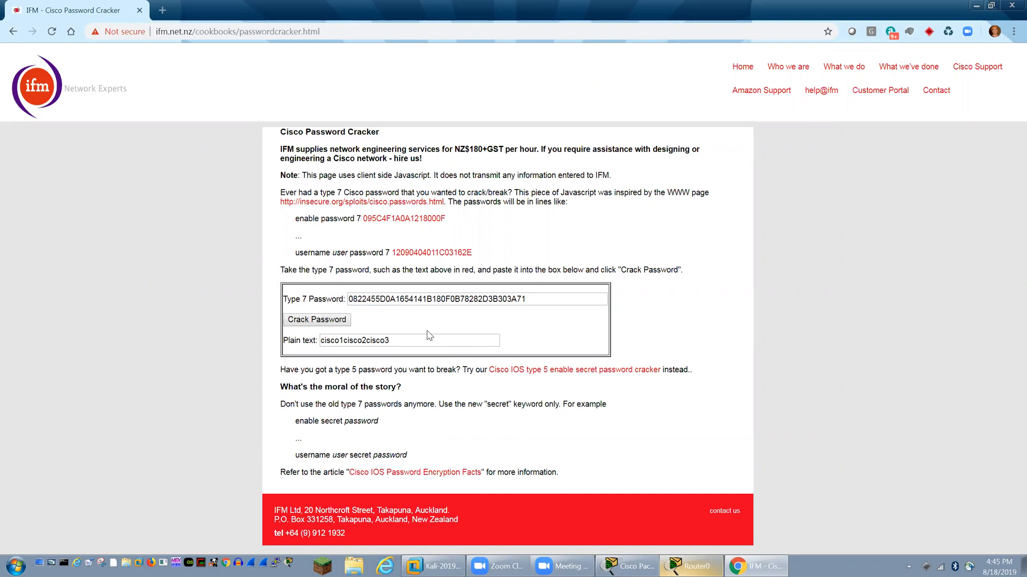
pyautogui.moveTo(431, 330)
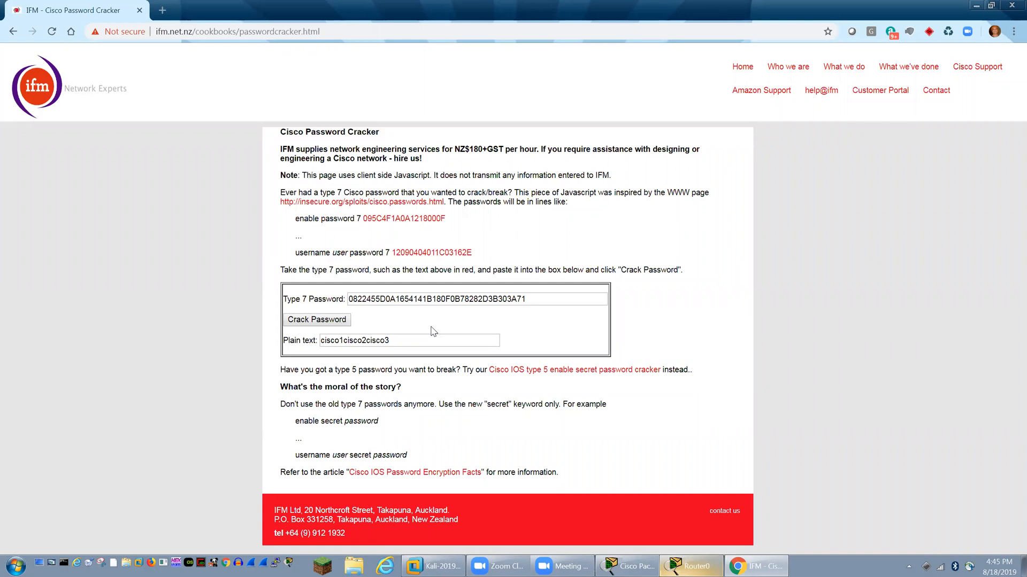
pyautogui.moveTo(475, 304)
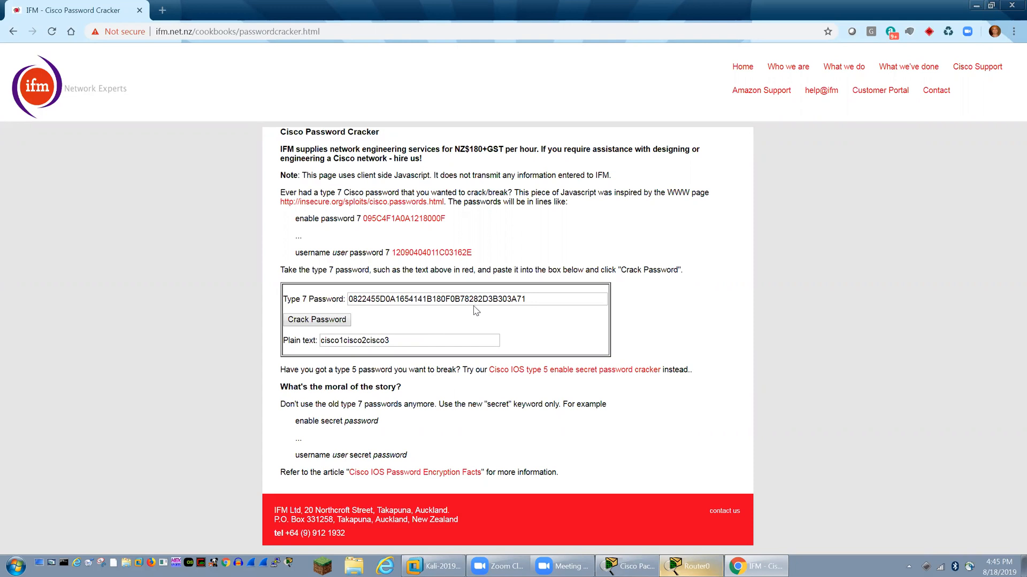
pyautogui.moveTo(543, 510)
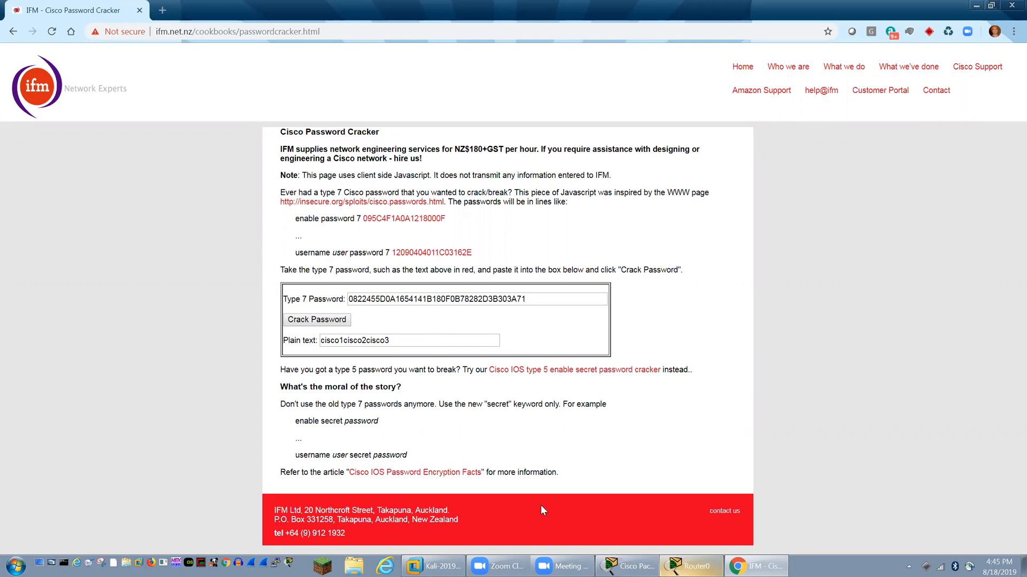
pyautogui.click(689, 566)
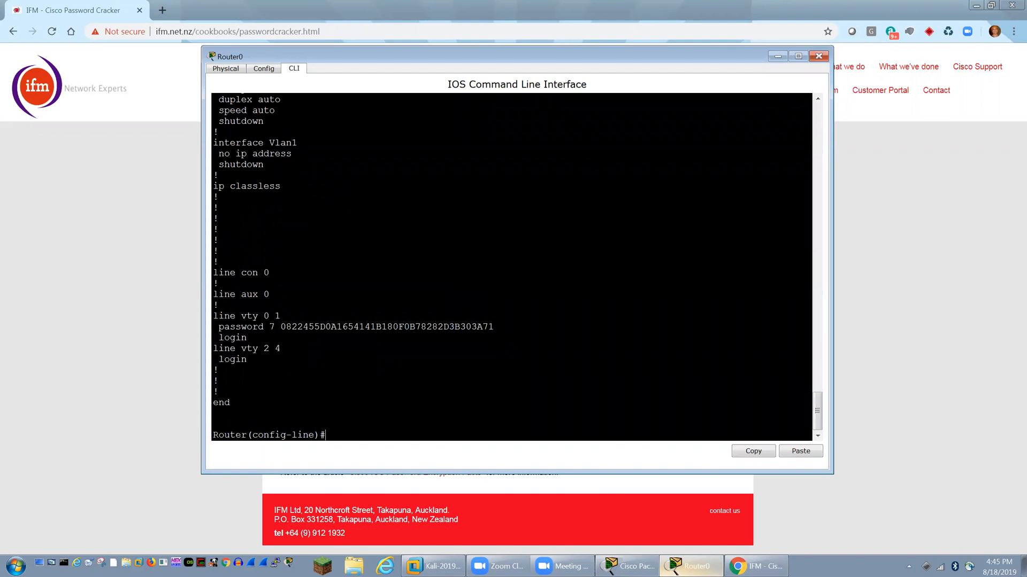
pyautogui.write('e')
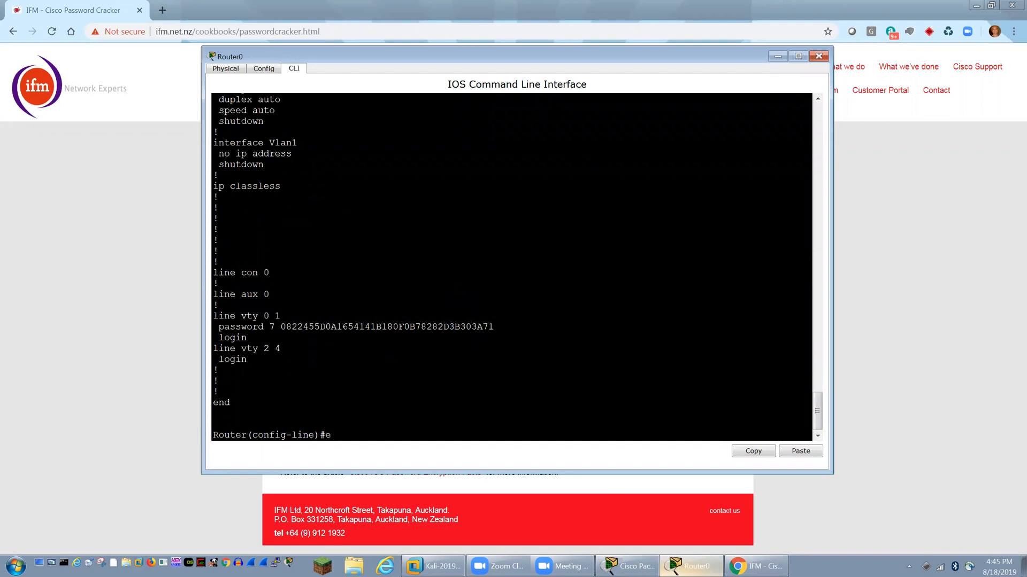
pyautogui.write('xit')
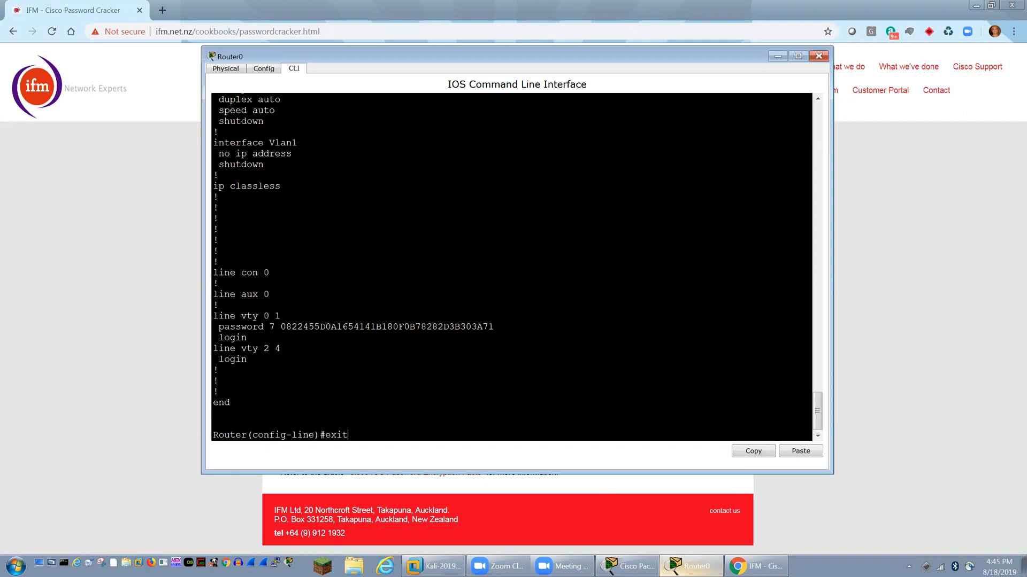
pyautogui.press('Return')
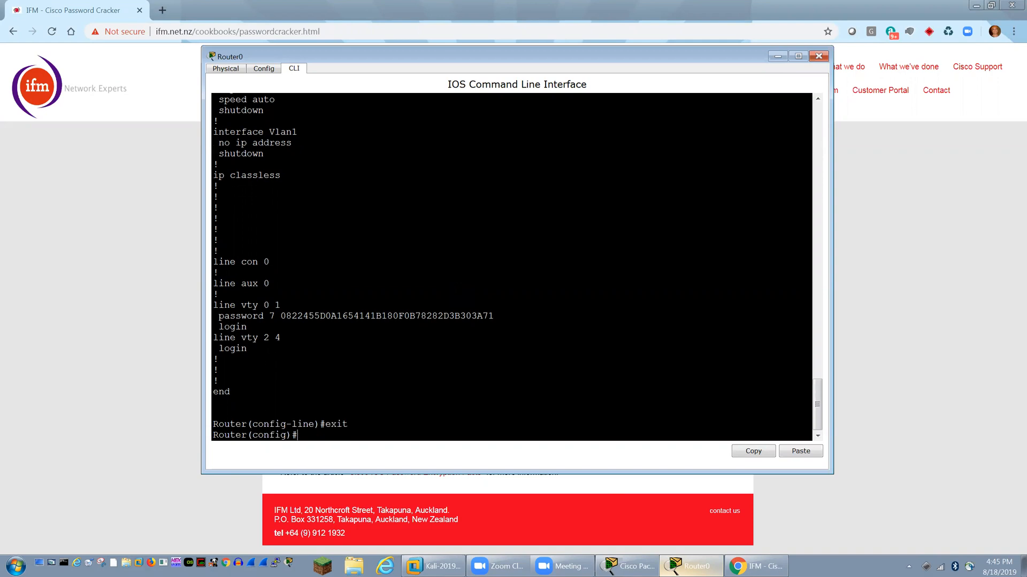
pyautogui.write('enab')
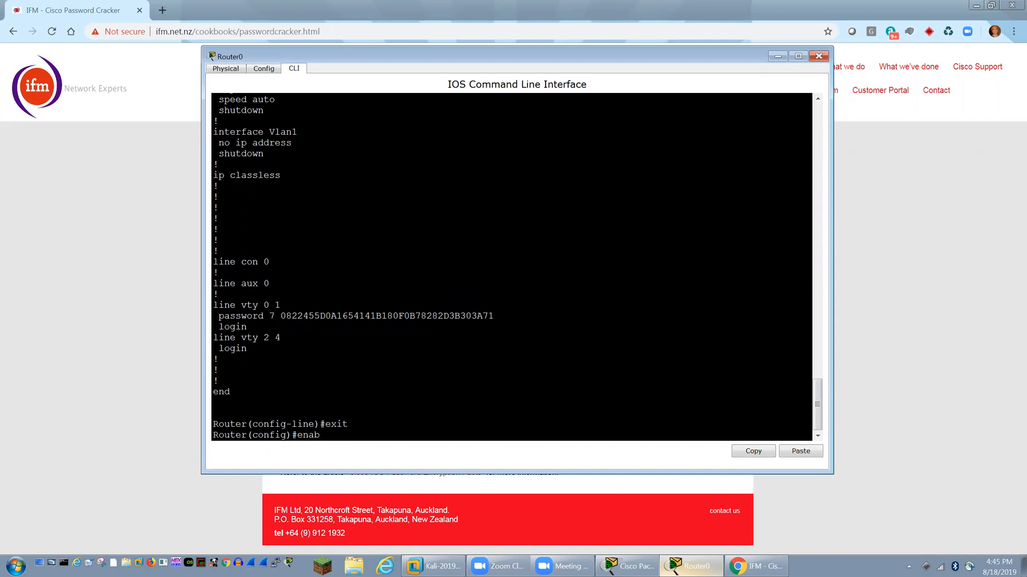
pyautogui.write('enable secret')
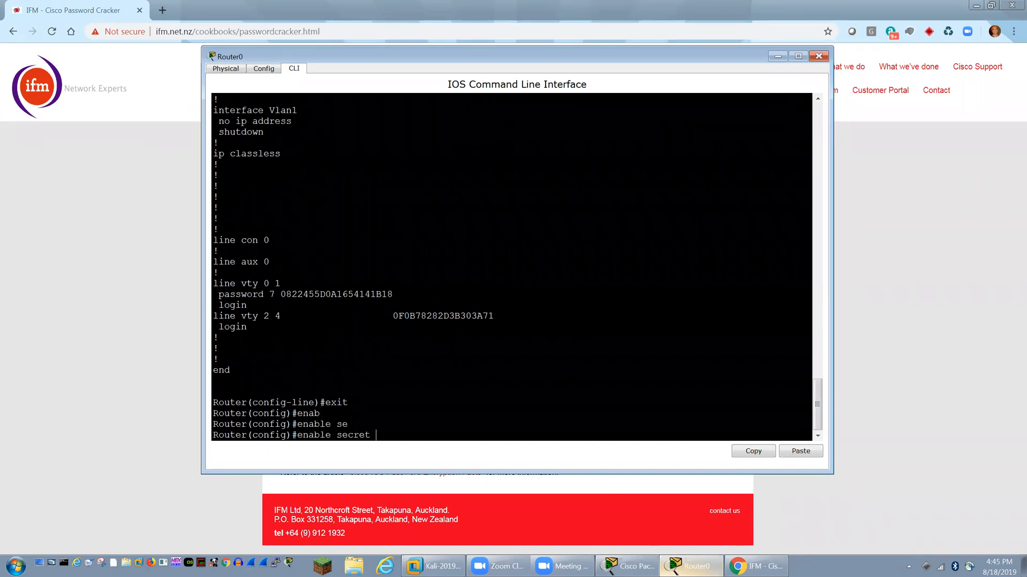
pyautogui.write('ci')
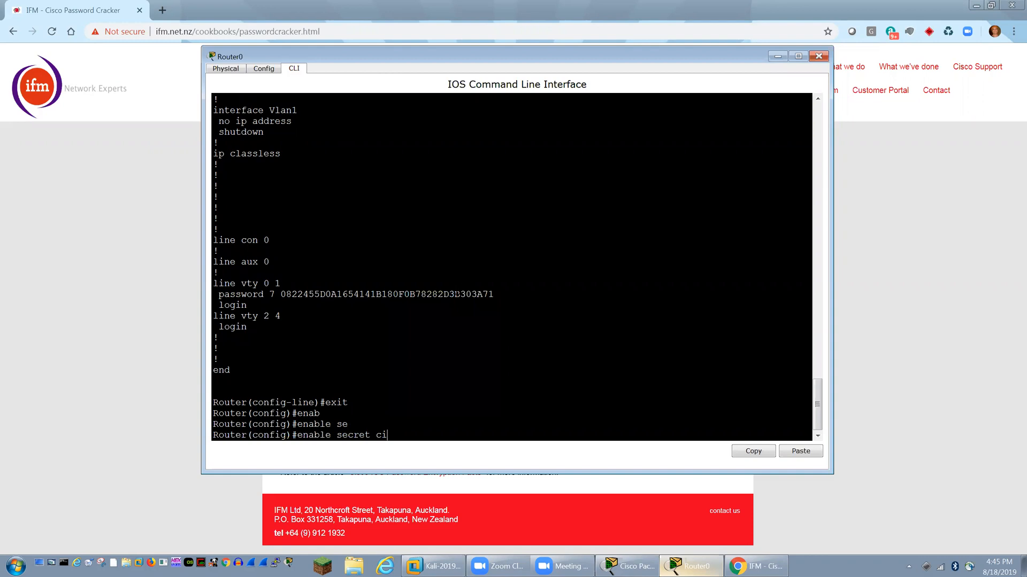
pyautogui.write('blue')
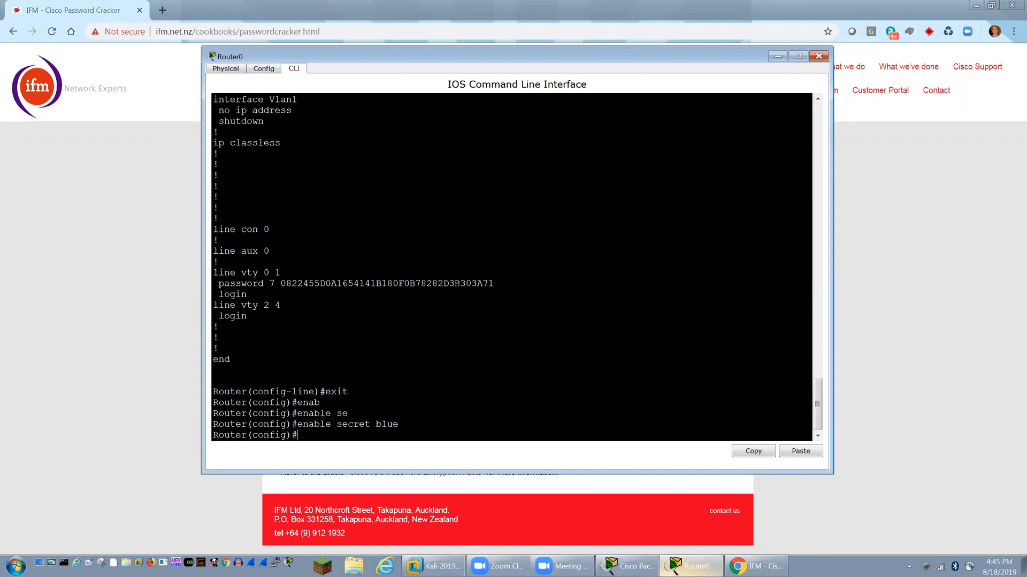
pyautogui.write('do show run')
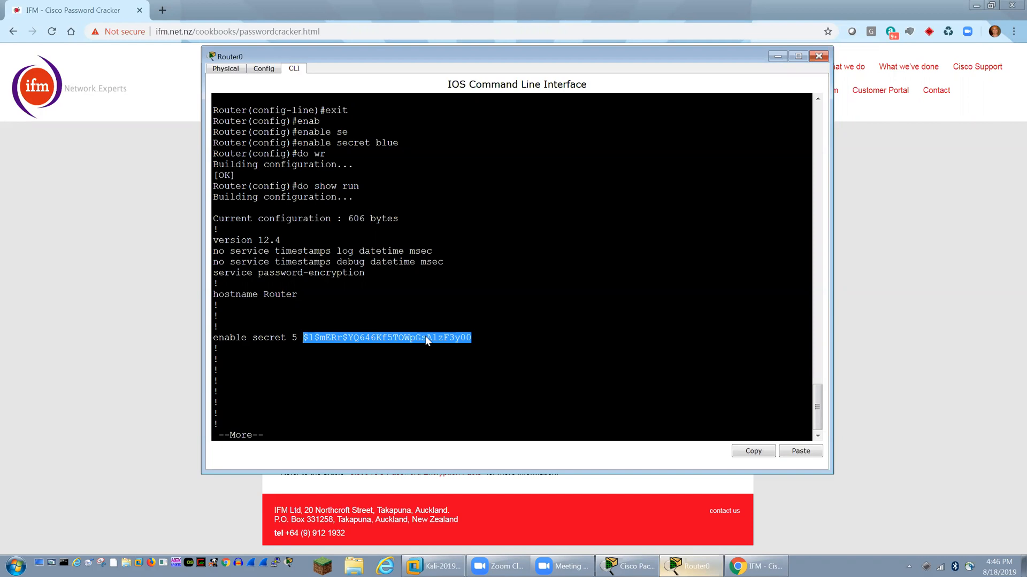
pyautogui.moveTo(444, 347)
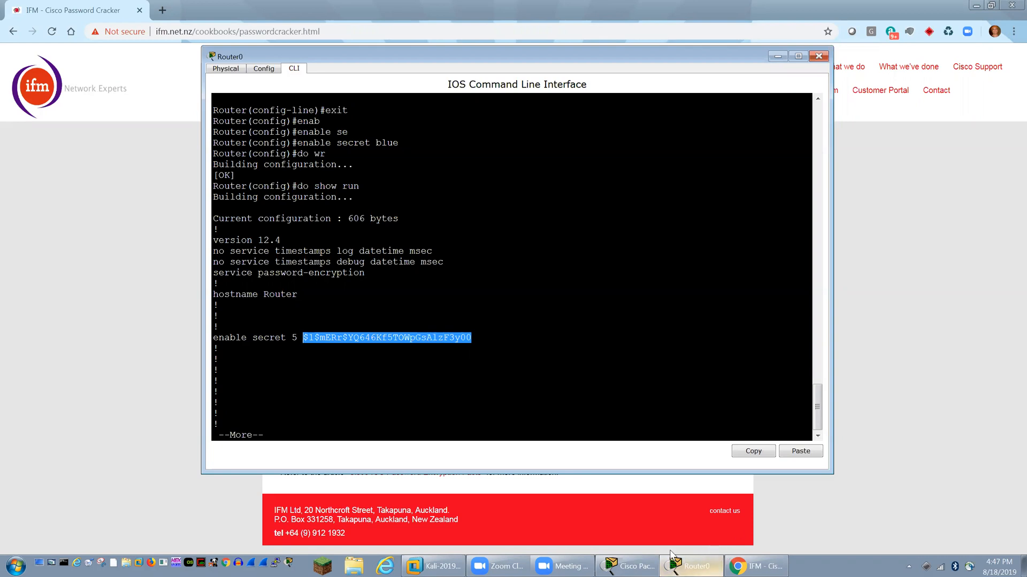
pyautogui.moveTo(201, 563)
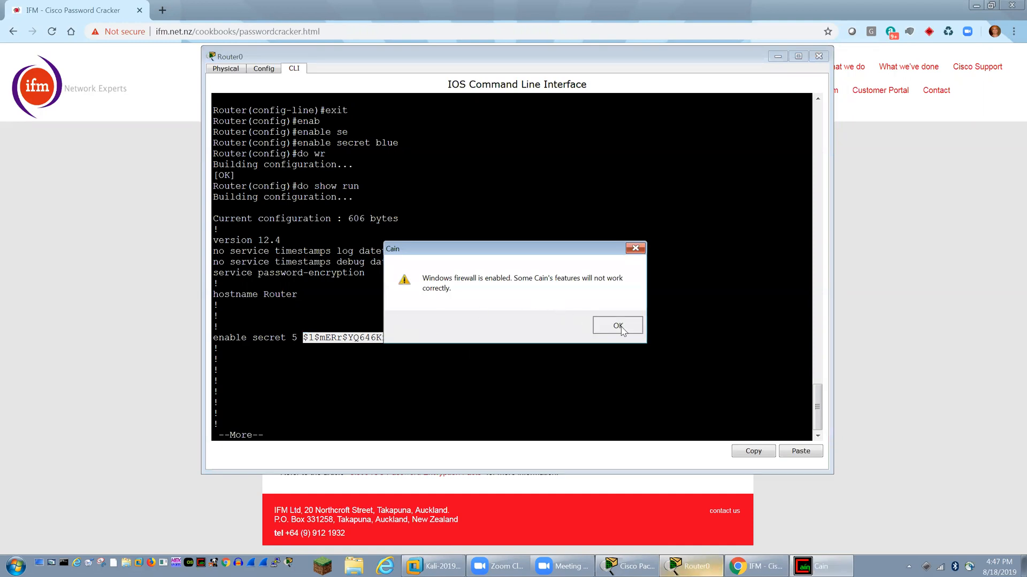
# - Dismiss Cain's firewall warning, maximize it and show the Cracker's Cisco IOS-MD5 Hashes list
pyautogui.click(616, 326)
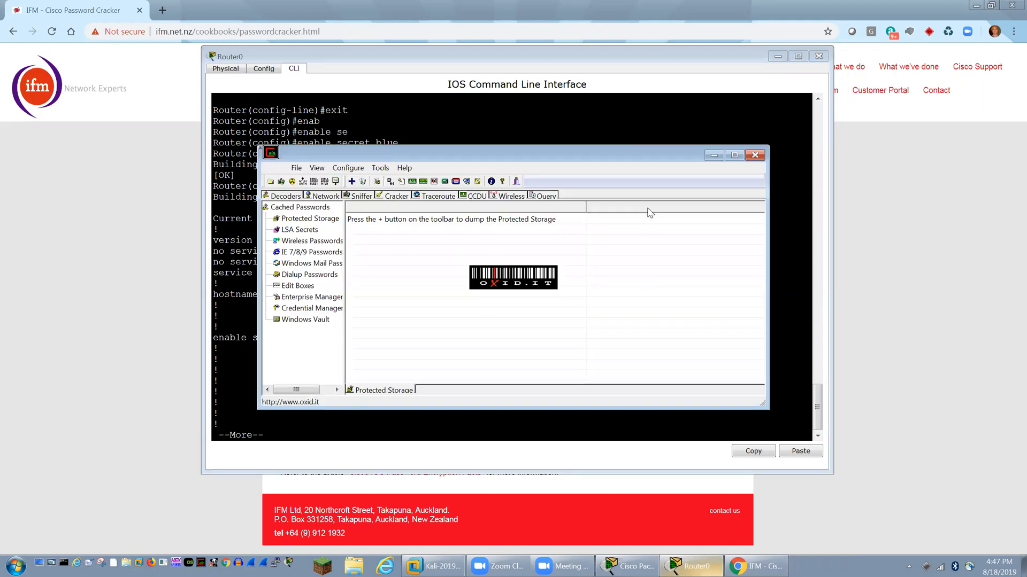
pyautogui.click(734, 155)
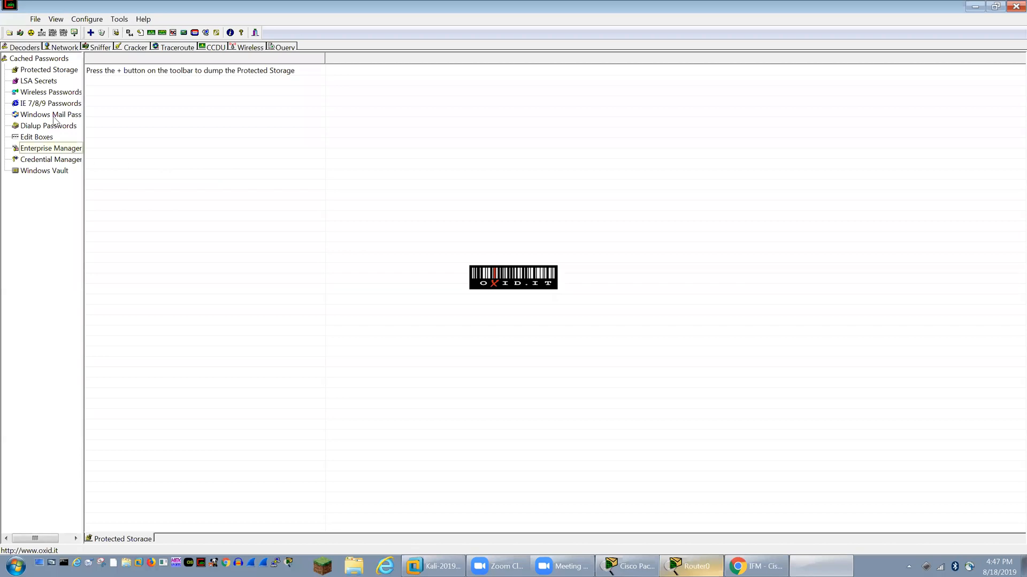
pyautogui.click(134, 47)
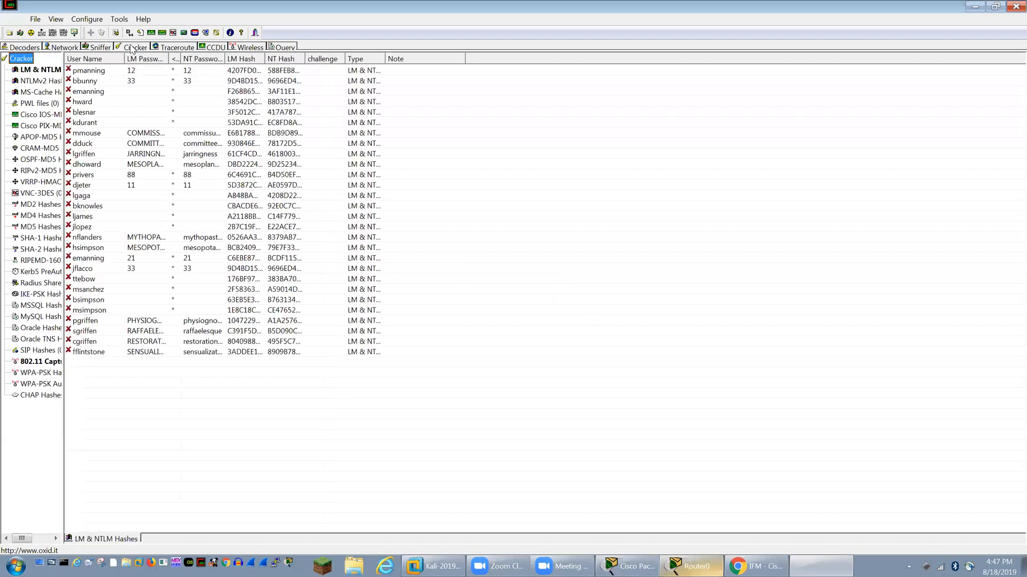
pyautogui.moveTo(35, 119)
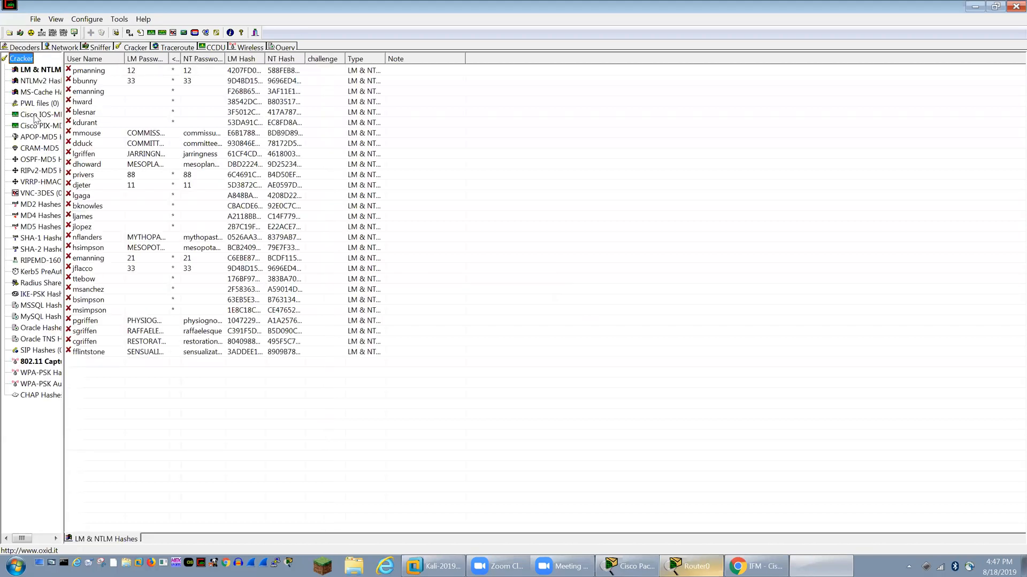
pyautogui.click(39, 114)
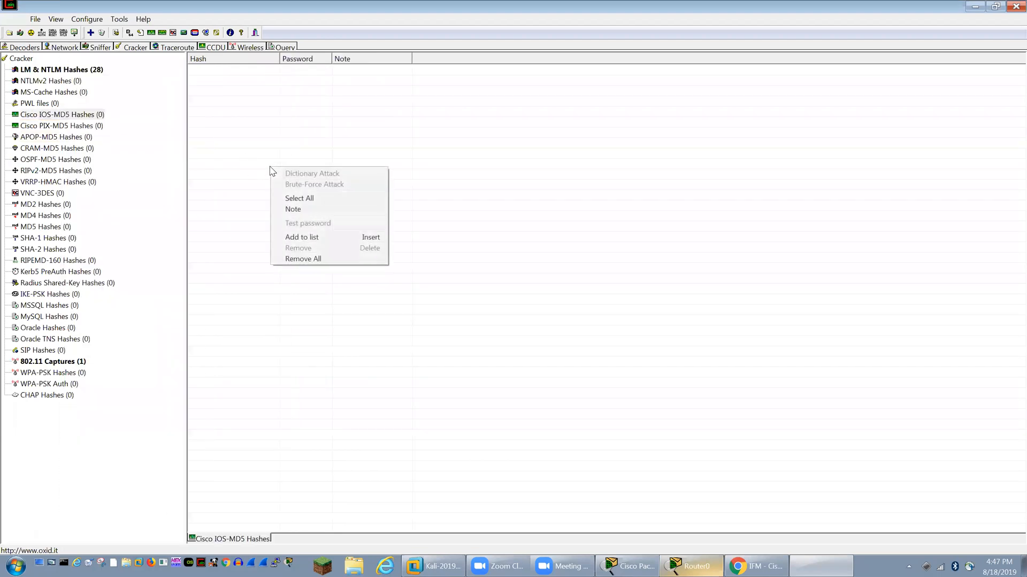
pyautogui.moveTo(318, 237)
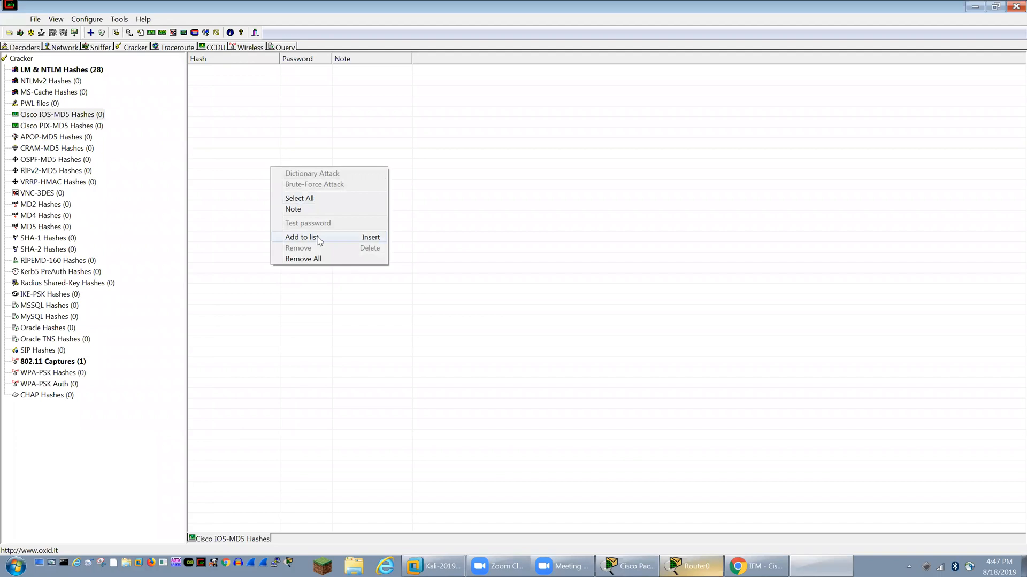
# - Add the copied $1$mERr type 5 hash to the list and bring up its actions
pyautogui.click(301, 236)
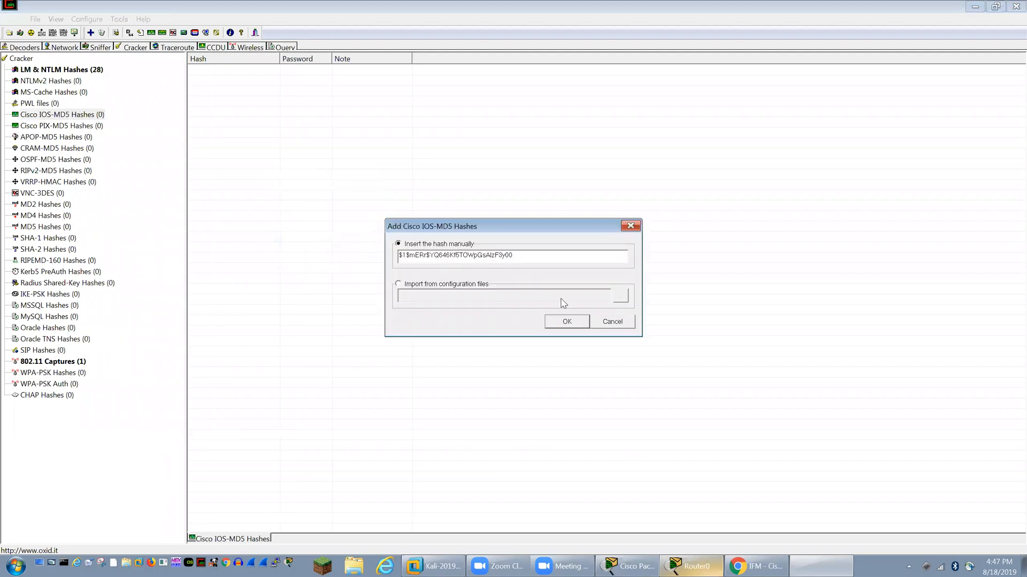
pyautogui.click(566, 321)
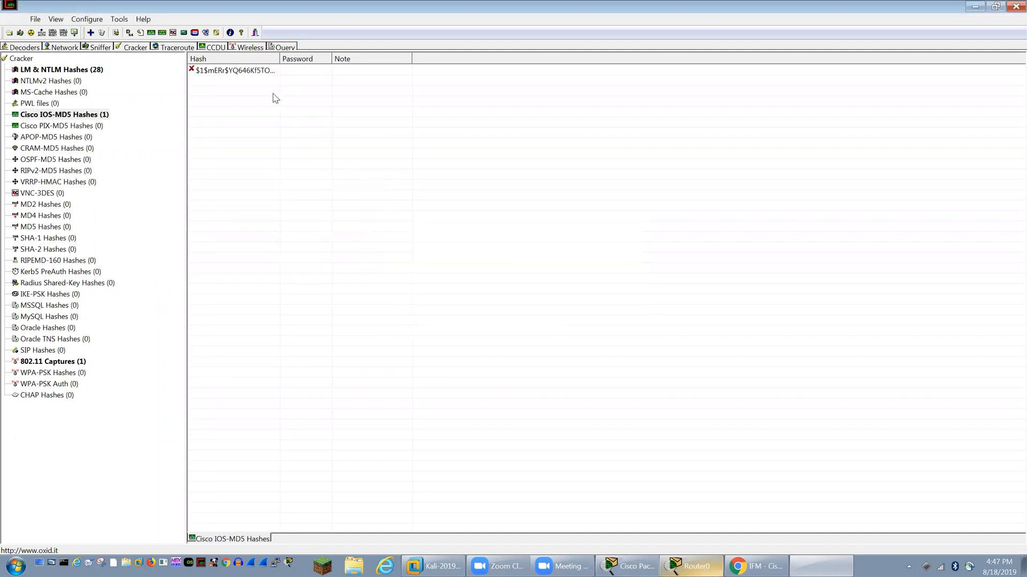
pyautogui.rightClick(233, 70)
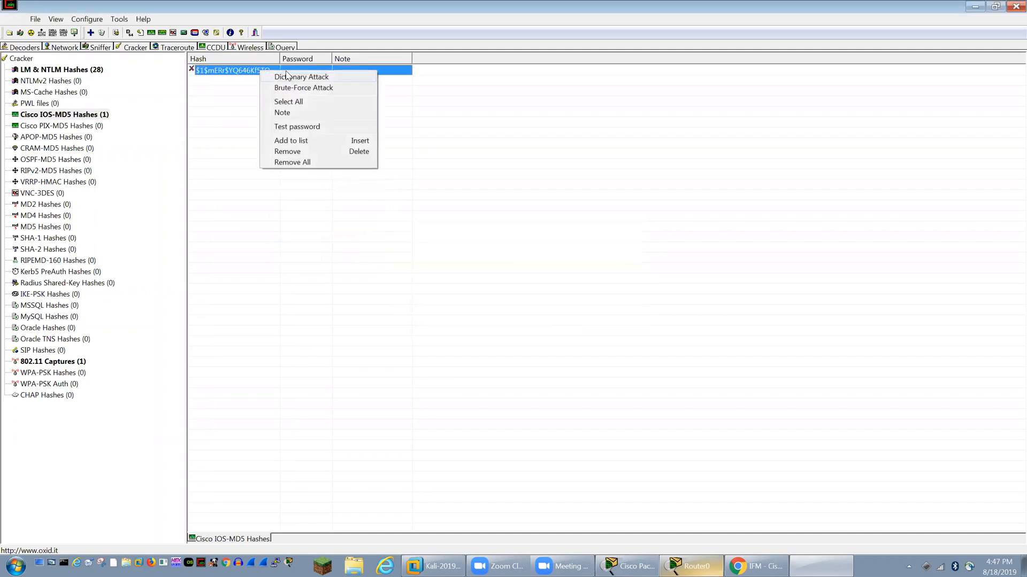
# - Start a dictionary attack on the hash with variations off, testing words as-is only
pyautogui.click(301, 77)
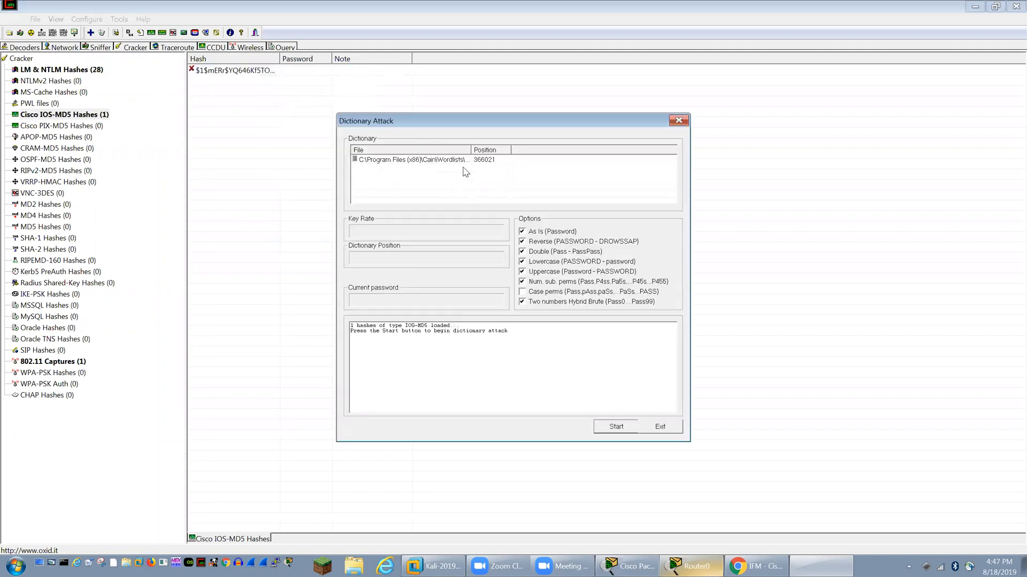
pyautogui.click(411, 160)
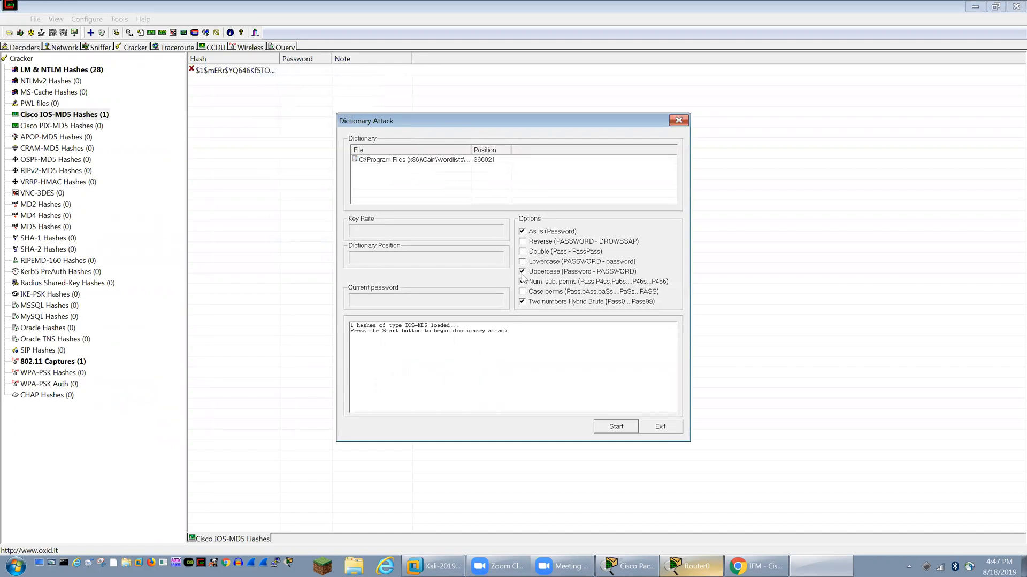
pyautogui.click(522, 271)
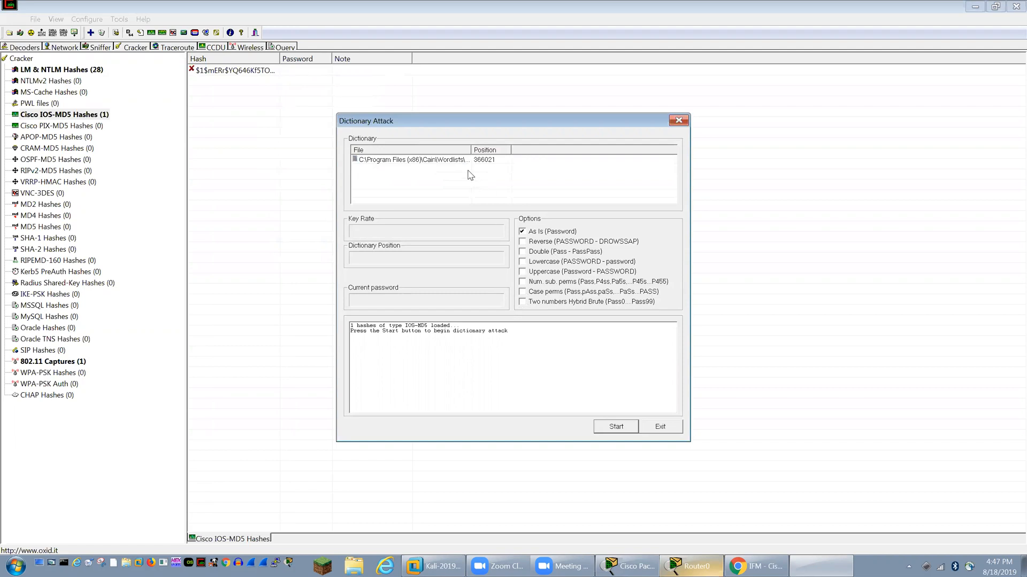
# - Reset the wordlist's initial file position so it is read from the beginning
pyautogui.rightClick(411, 160)
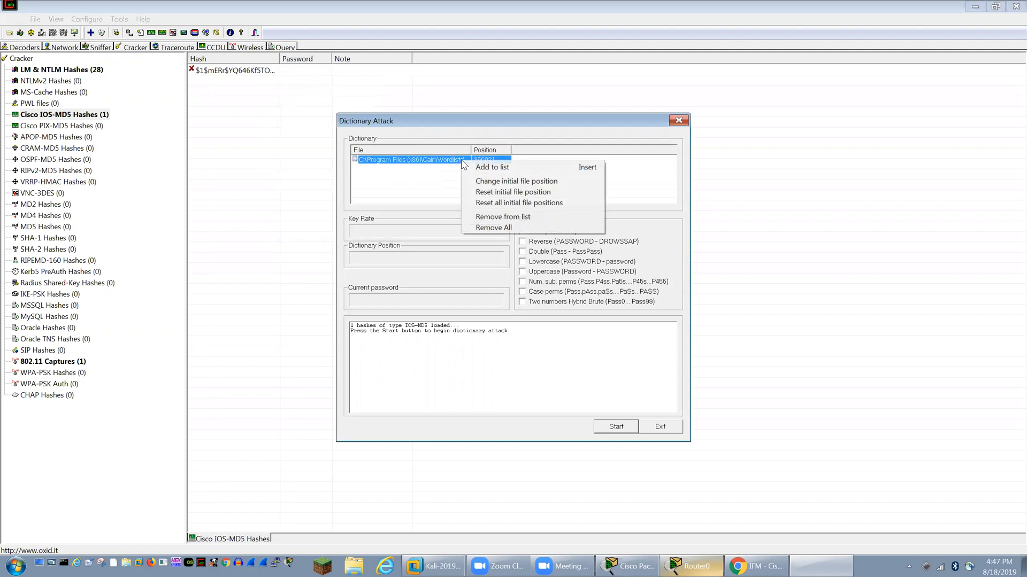
pyautogui.moveTo(513, 185)
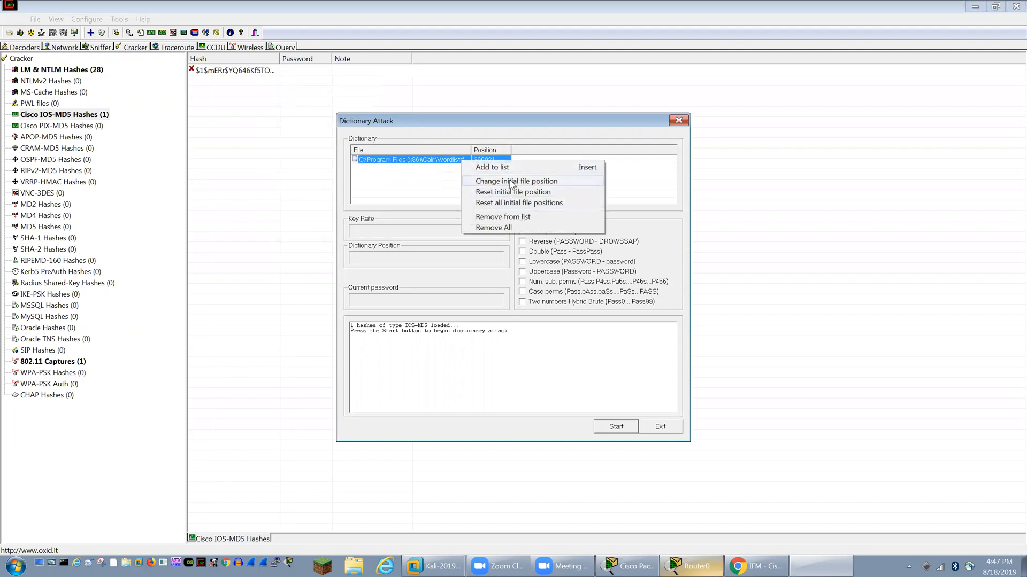
pyautogui.click(516, 181)
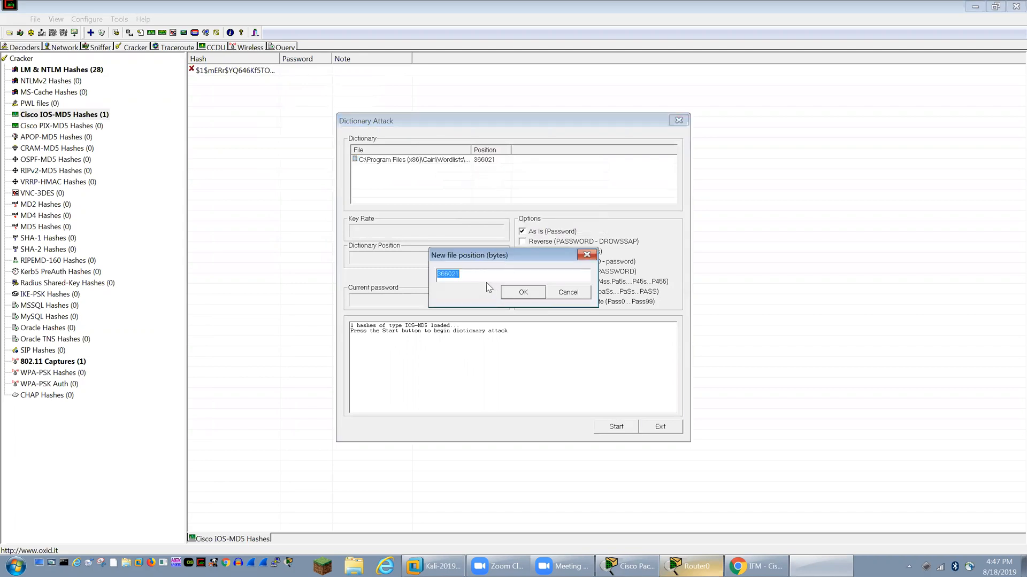
pyautogui.click(522, 292)
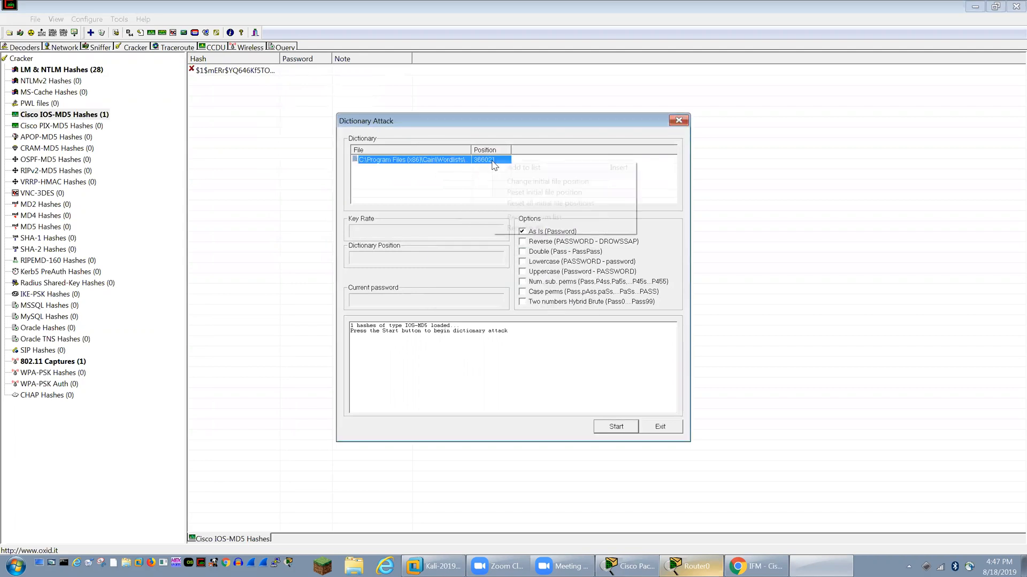
pyautogui.rightClick(411, 159)
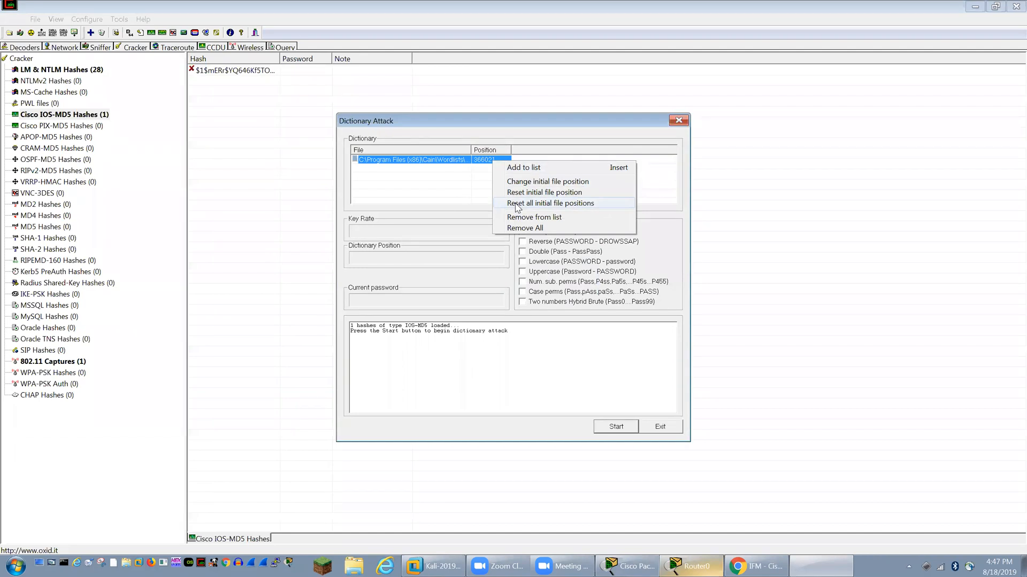
pyautogui.moveTo(543, 191)
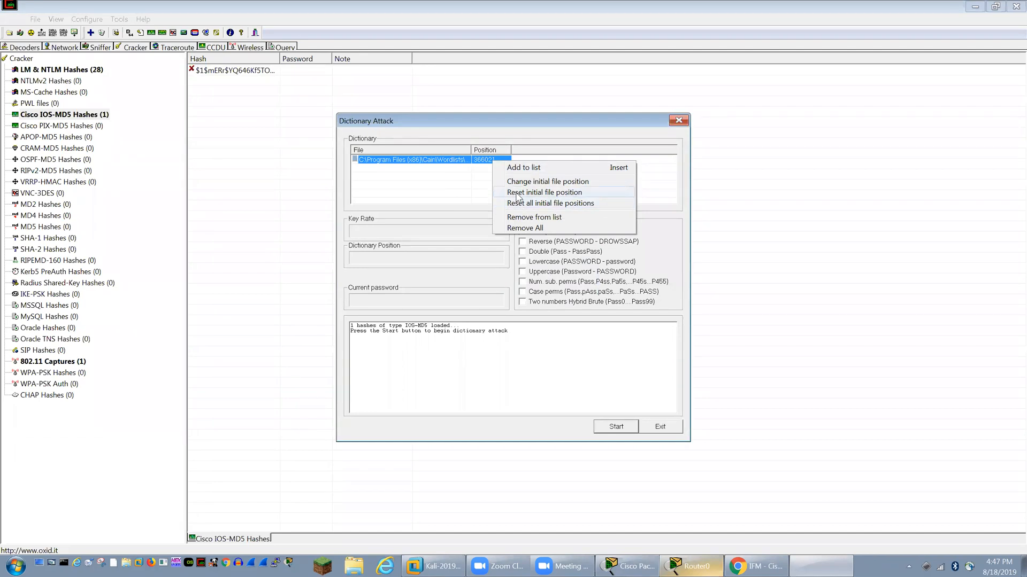
pyautogui.click(545, 192)
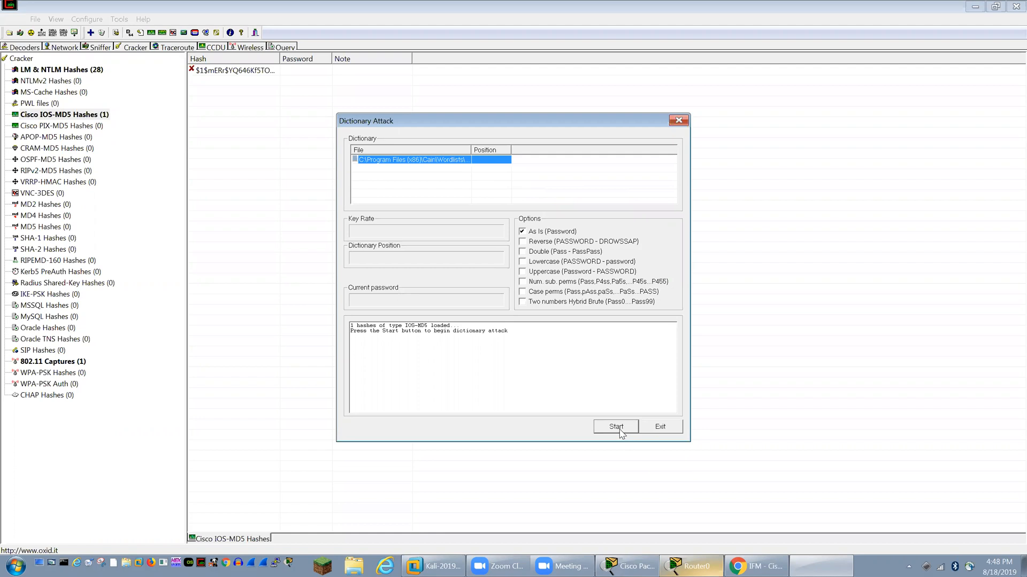
# - Start the attack, recover the plaintext blue for Router0's hash, and return to the router CLI
pyautogui.click(615, 427)
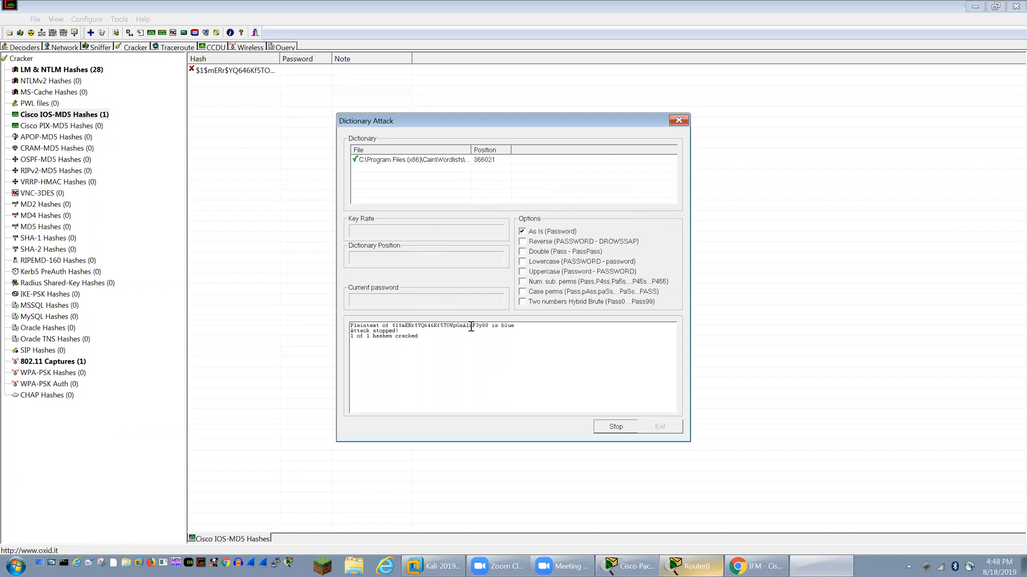
pyautogui.doubleClick(506, 326)
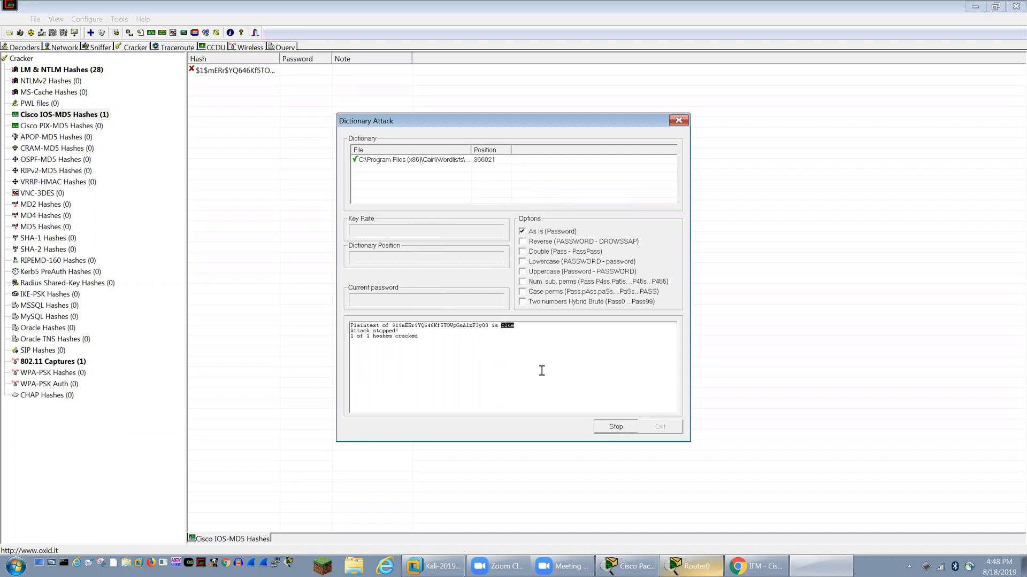
pyautogui.click(615, 426)
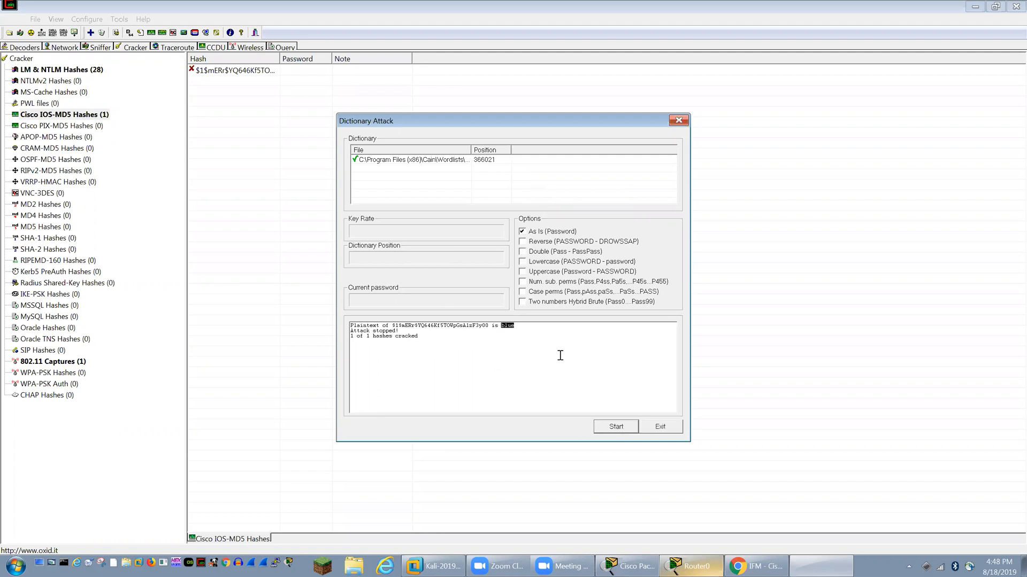
pyautogui.moveTo(601, 472)
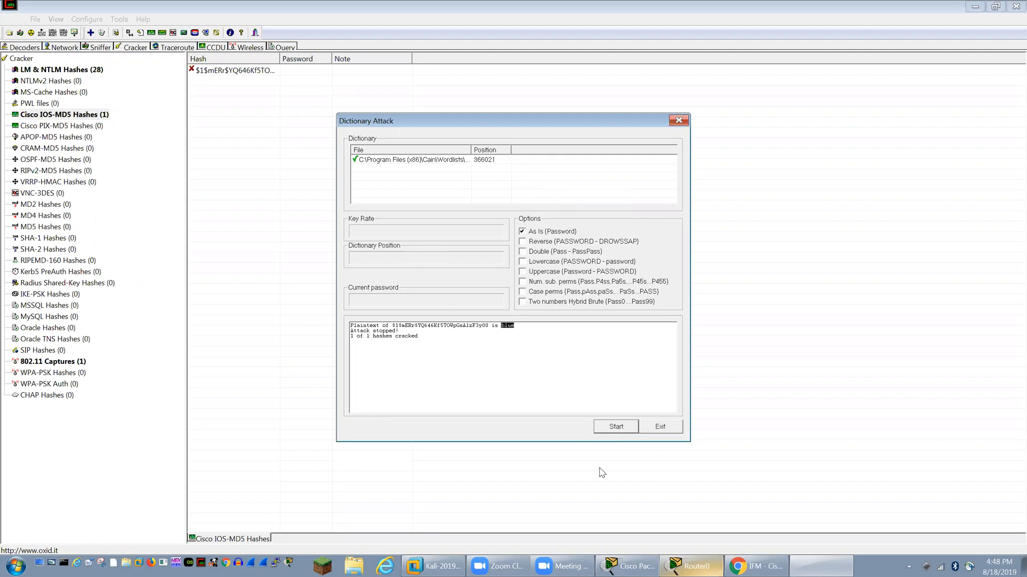
pyautogui.click(690, 566)
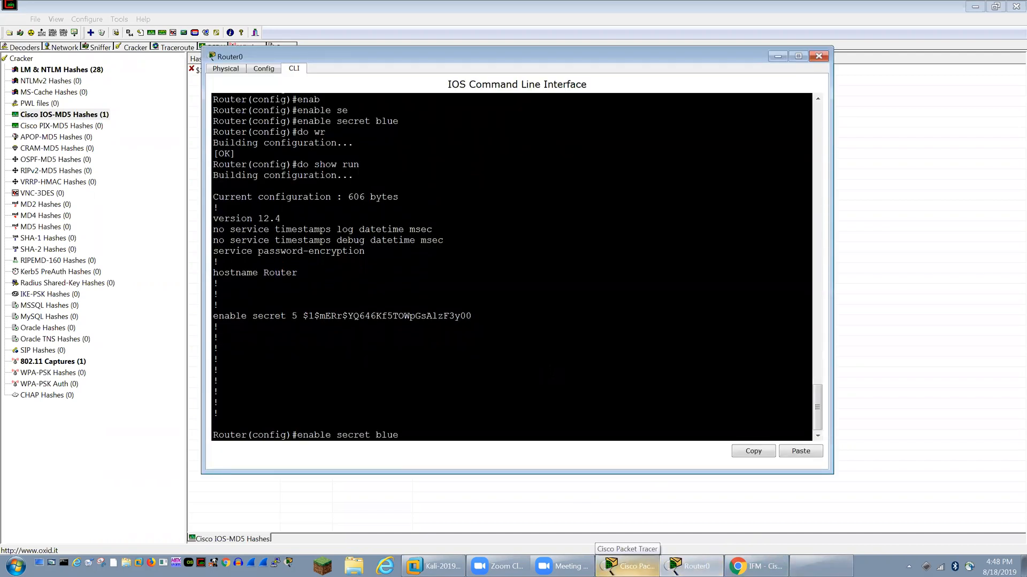
pyautogui.write('blue')
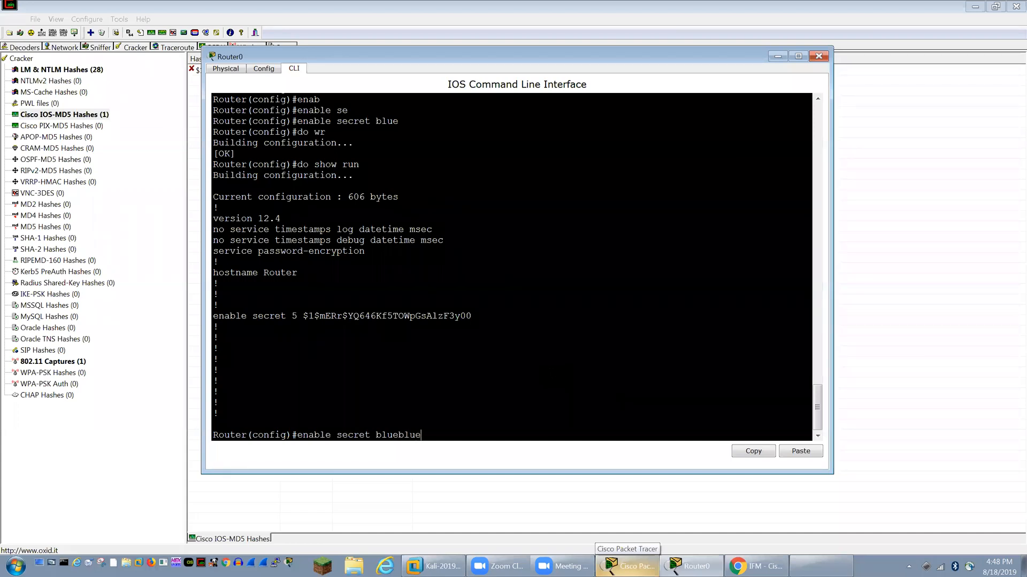
pyautogui.press('Return')
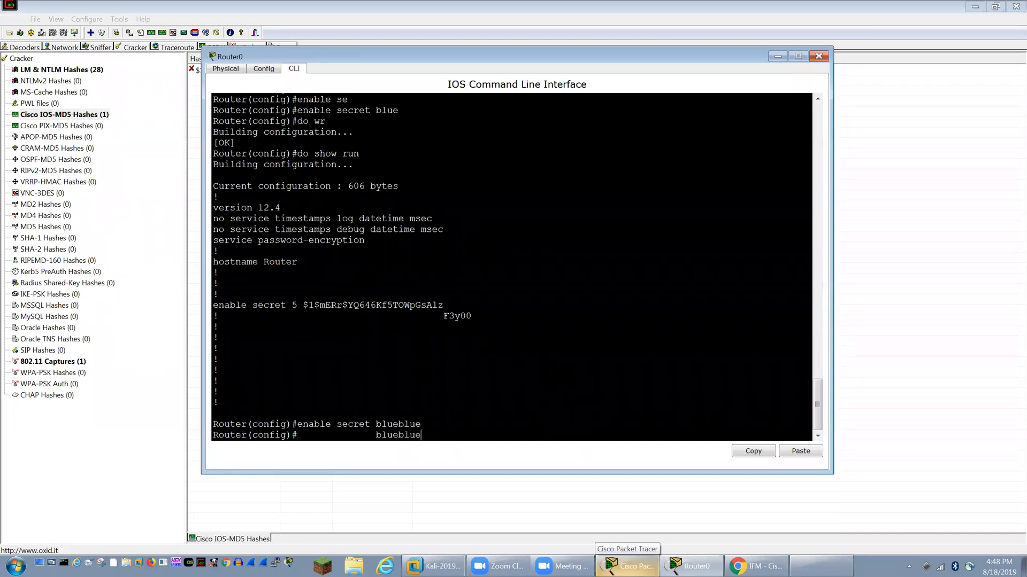
pyautogui.press('Return')
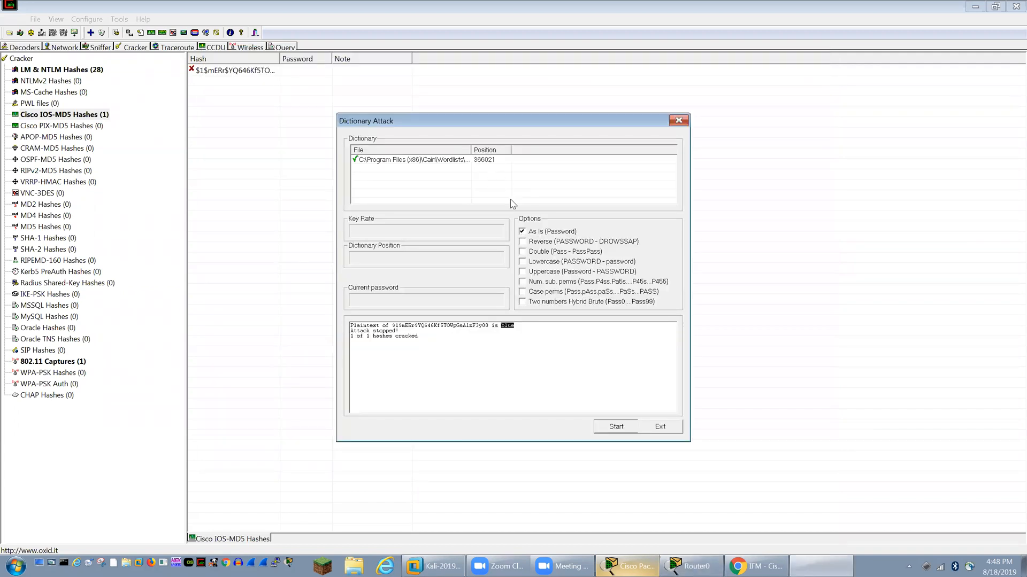
pyautogui.moveTo(478, 173)
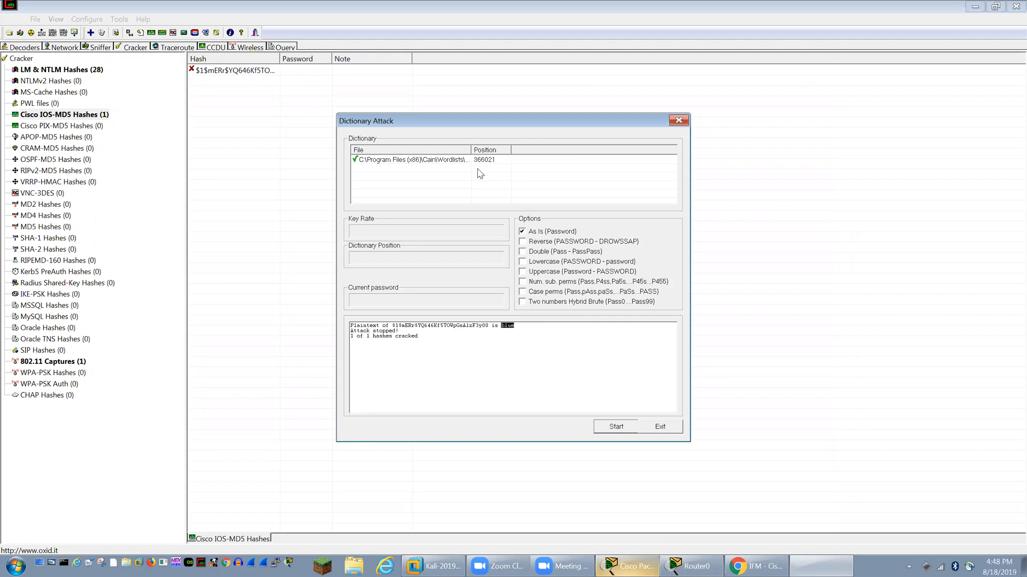
pyautogui.rightClick(410, 159)
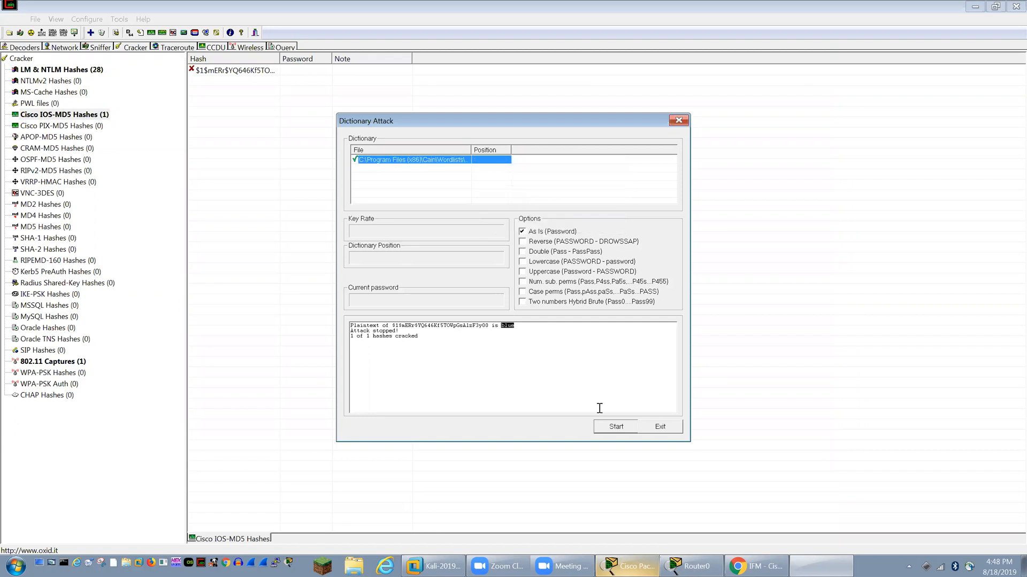
pyautogui.click(659, 426)
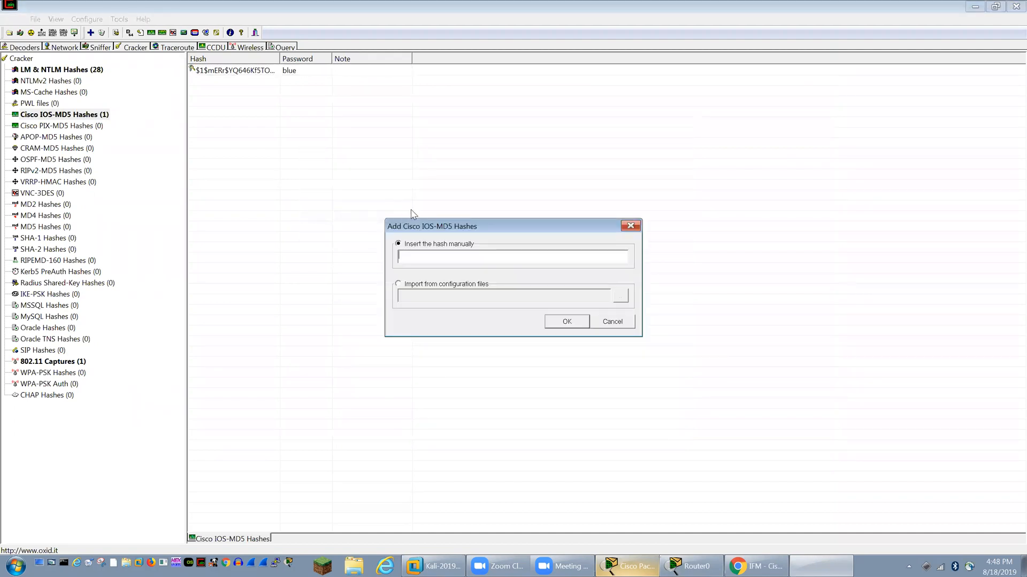
pyautogui.write('$1$mERr$rABBR0lrTMROYRZ2siXuX0')
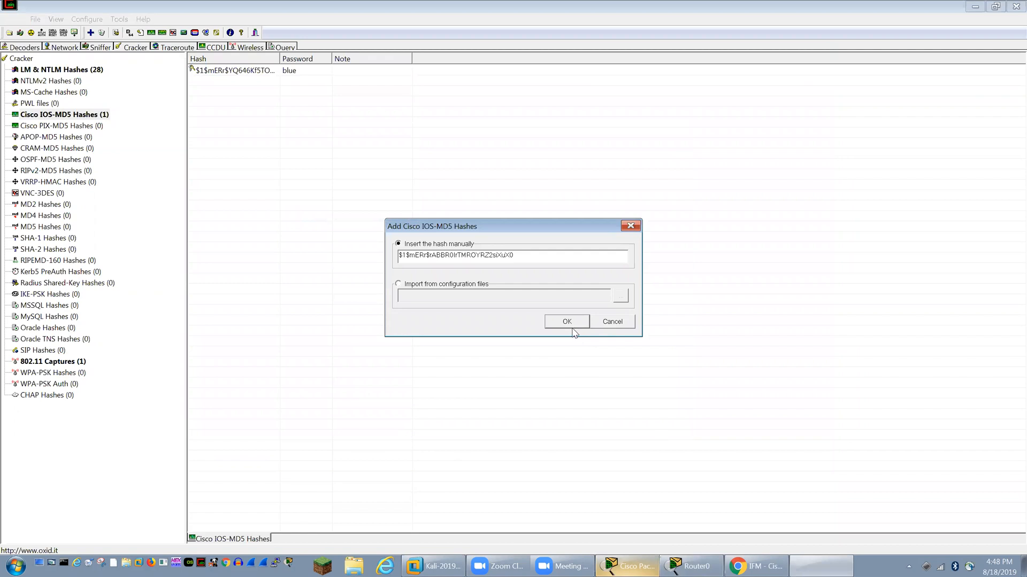
pyautogui.rightClick(235, 81)
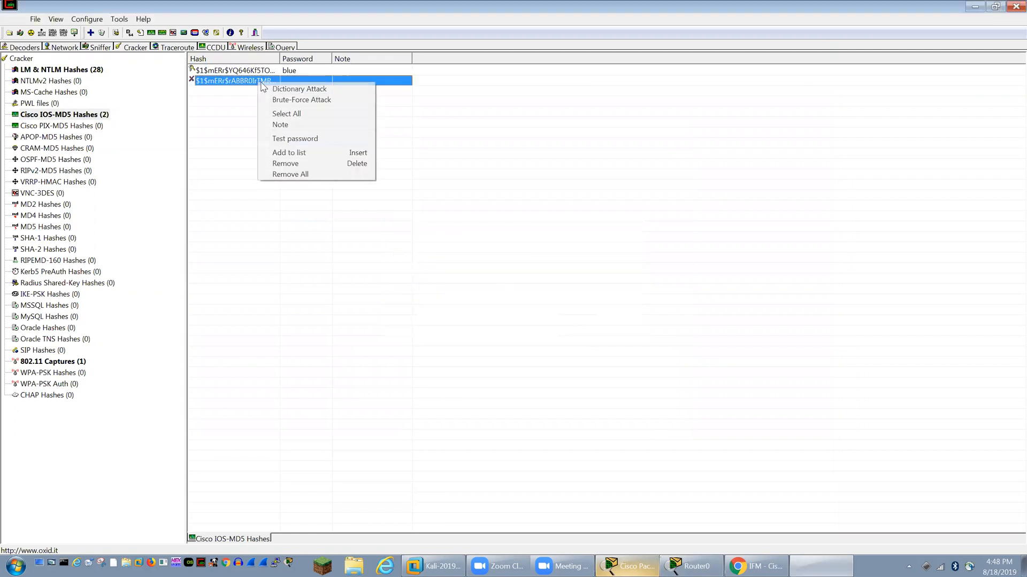
# - Start a Dictionary Attack on the new hash with only the Double (Pass - PassPass) variation enabled
pyautogui.click(299, 89)
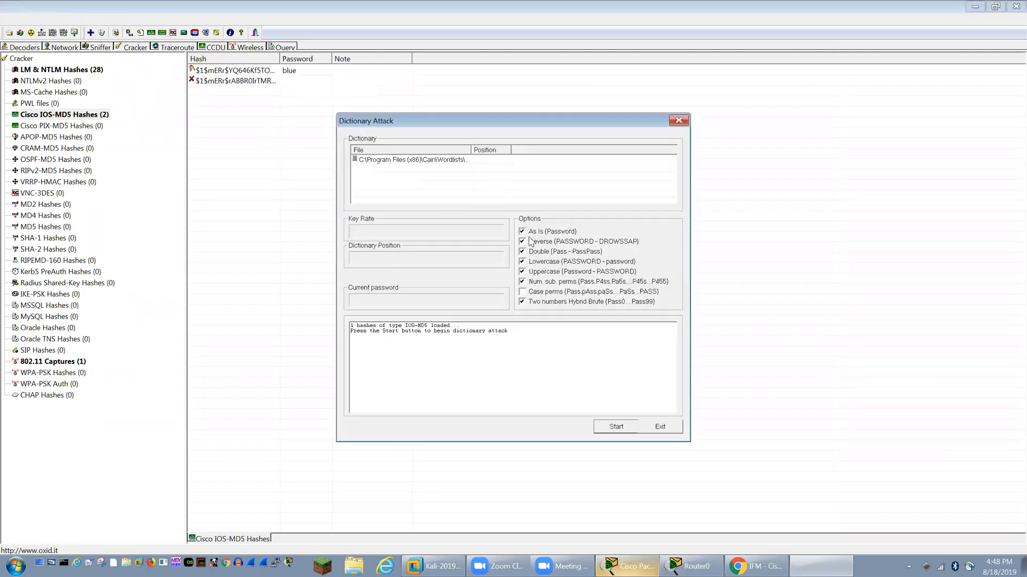
pyautogui.click(522, 231)
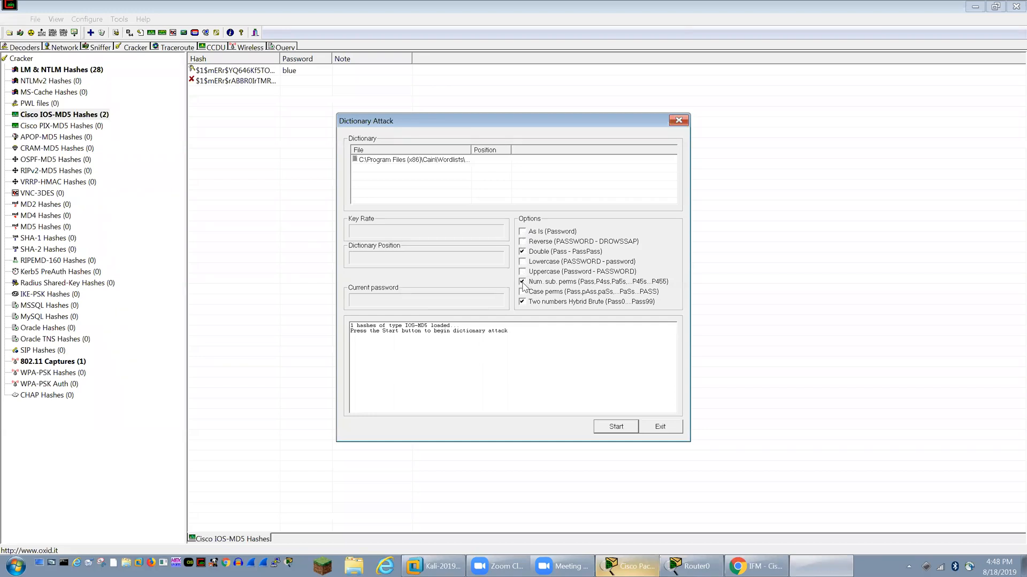
pyautogui.click(523, 282)
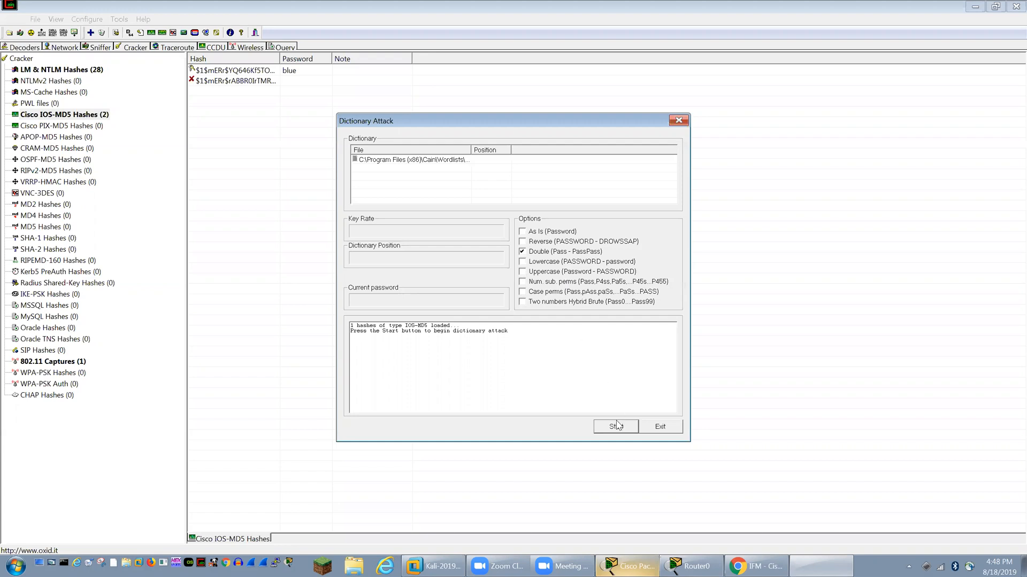
pyautogui.click(615, 427)
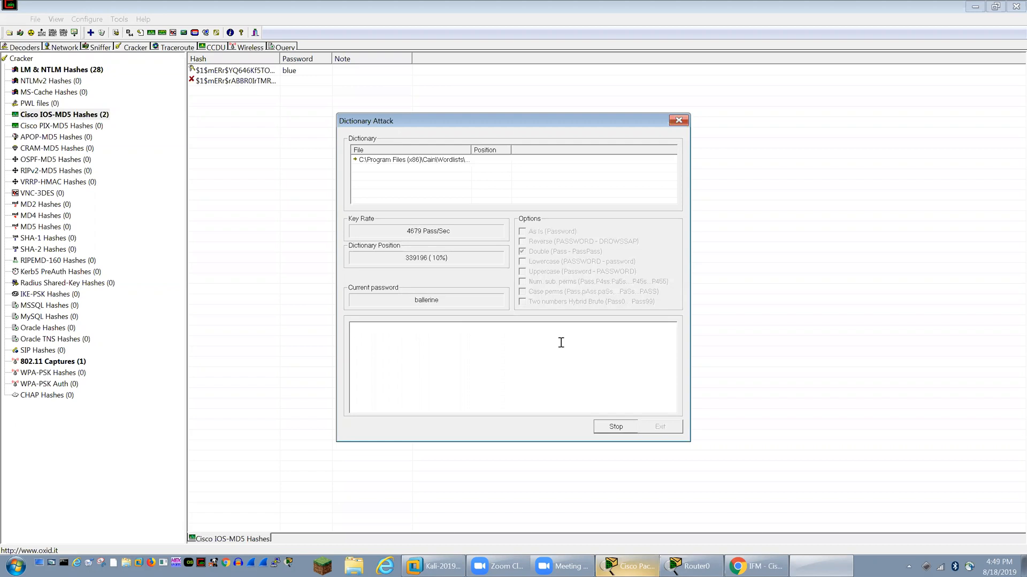
pyautogui.click(615, 426)
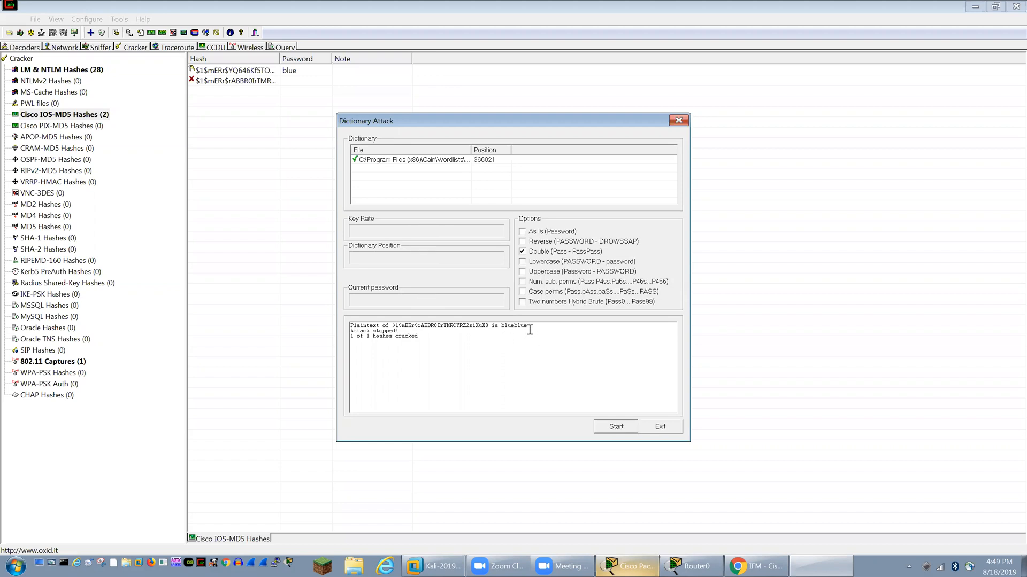
pyautogui.moveTo(522, 64)
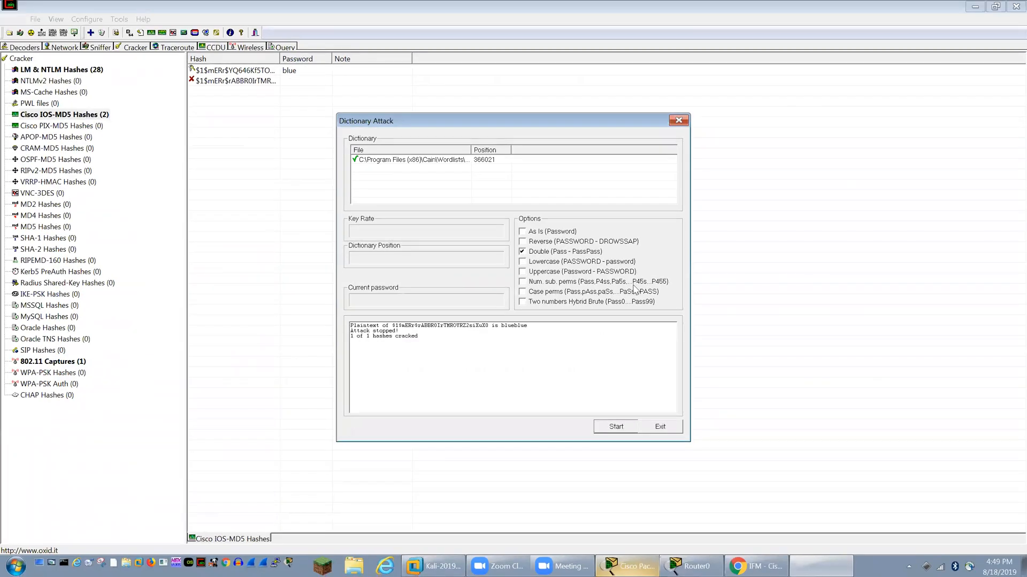
pyautogui.moveTo(599, 285)
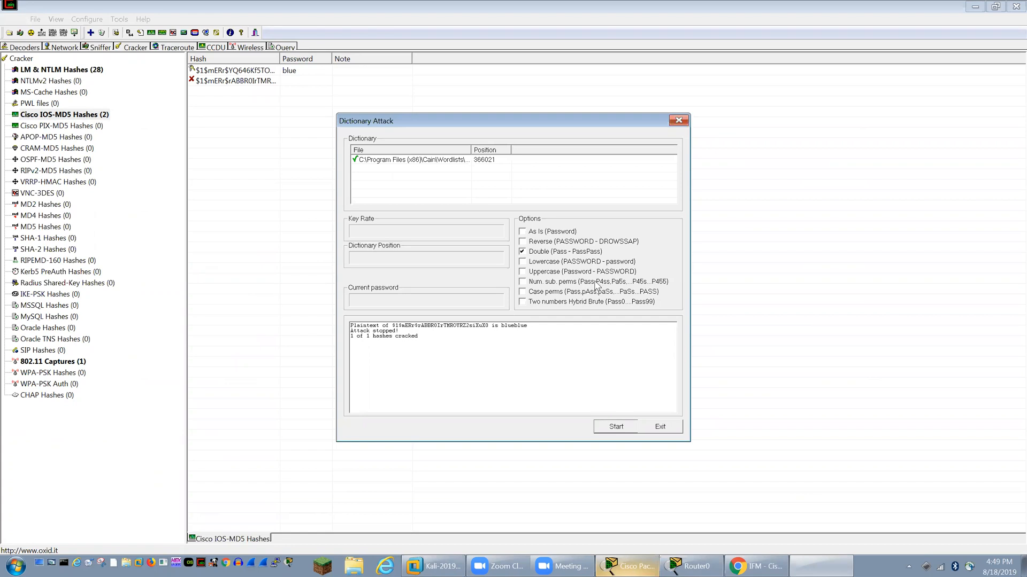
pyautogui.moveTo(591, 281)
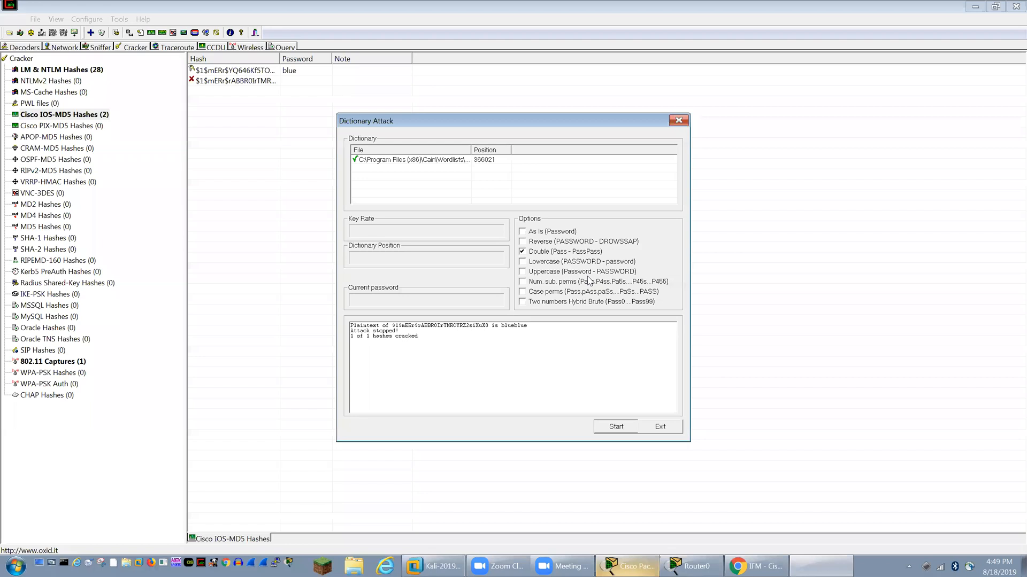
pyautogui.moveTo(587, 280)
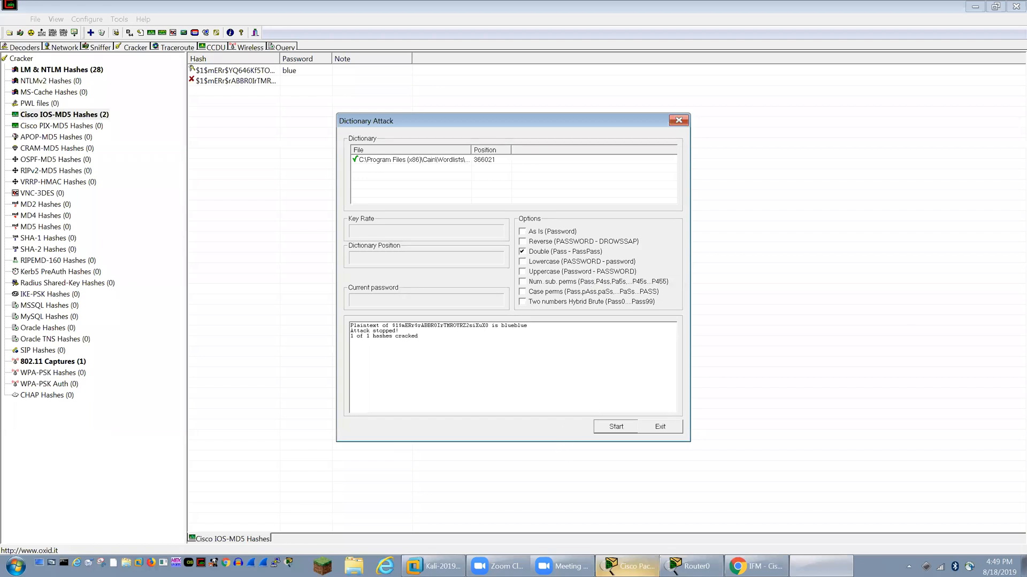